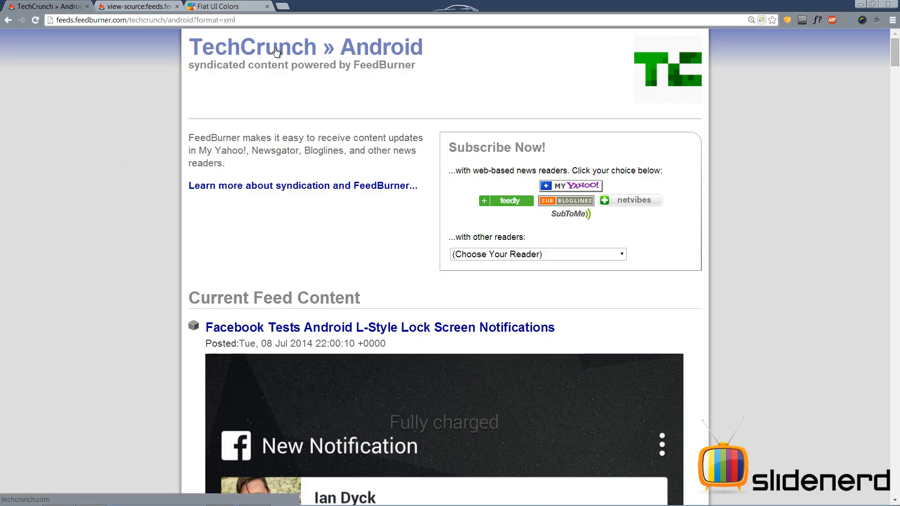
pyautogui.moveTo(280, 259)
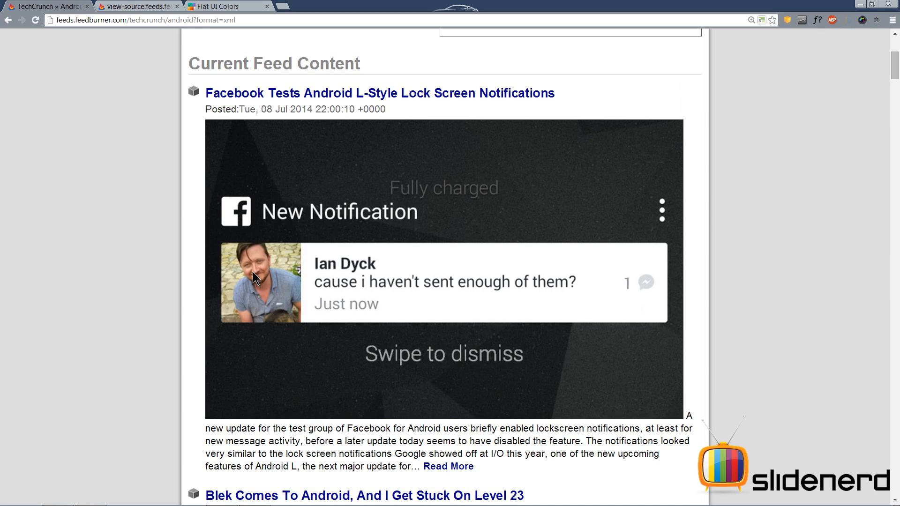
pyautogui.moveTo(401, 235)
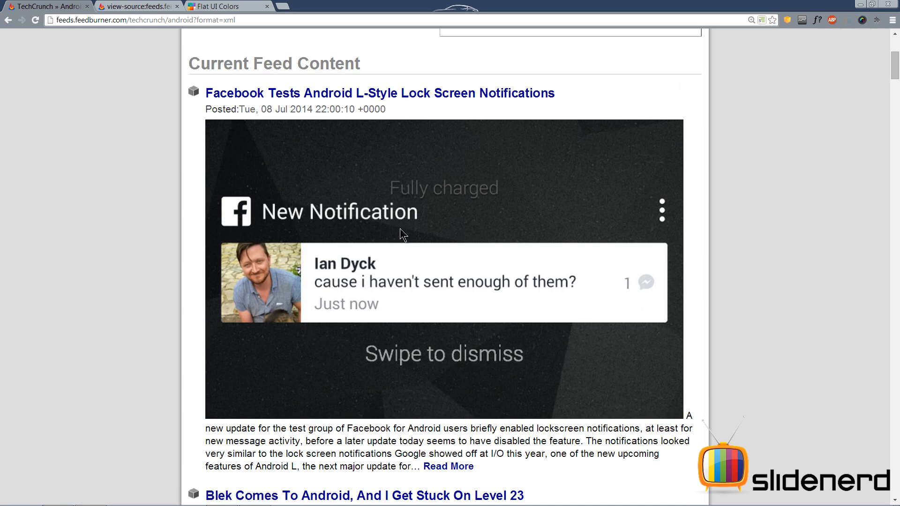
# - Scroll the rendered TechCrunch Android feed, then switch to its raw XML source tab
pyautogui.scroll(-3)
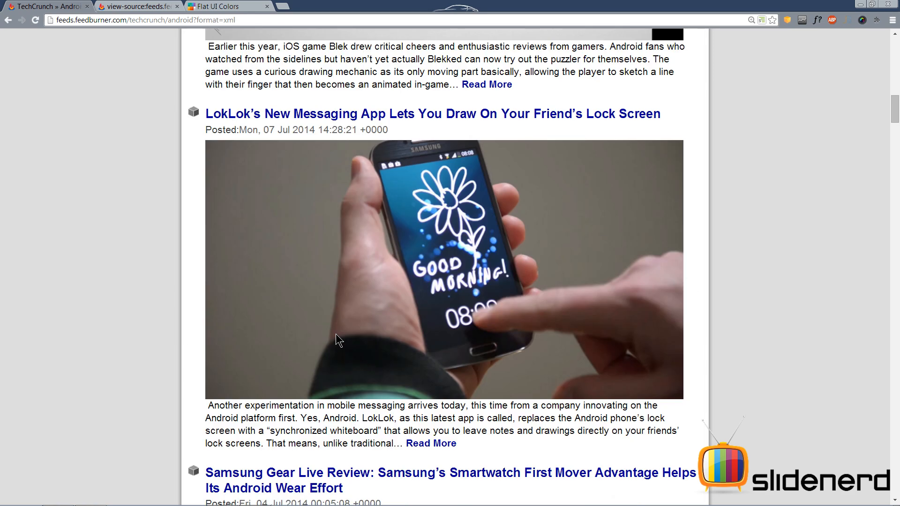
pyautogui.click(138, 6)
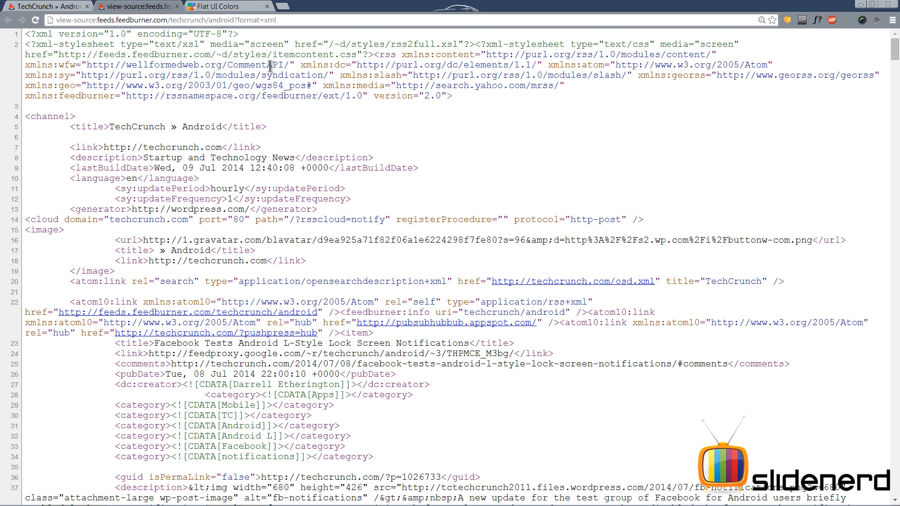
# - Search the feed source for 'item>' and scroll through the 40 matching news entries
pyautogui.scroll(-3)
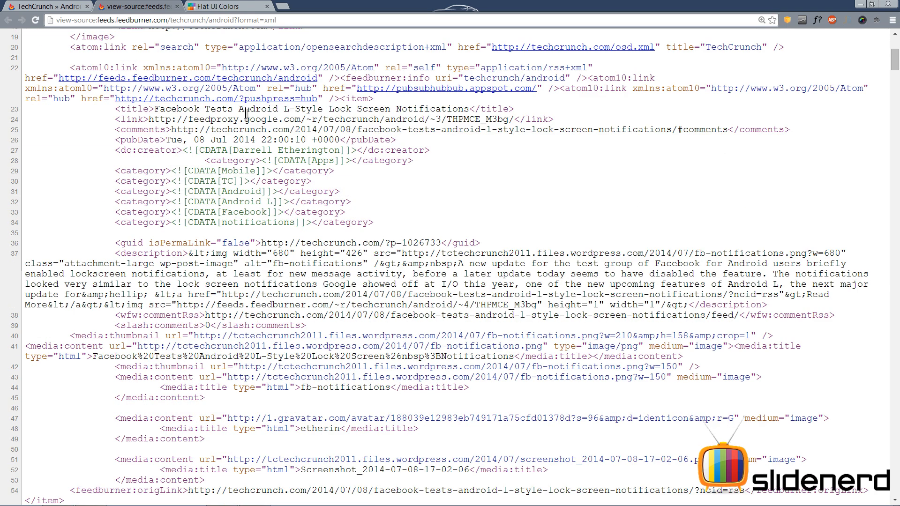
pyautogui.scroll(-3)
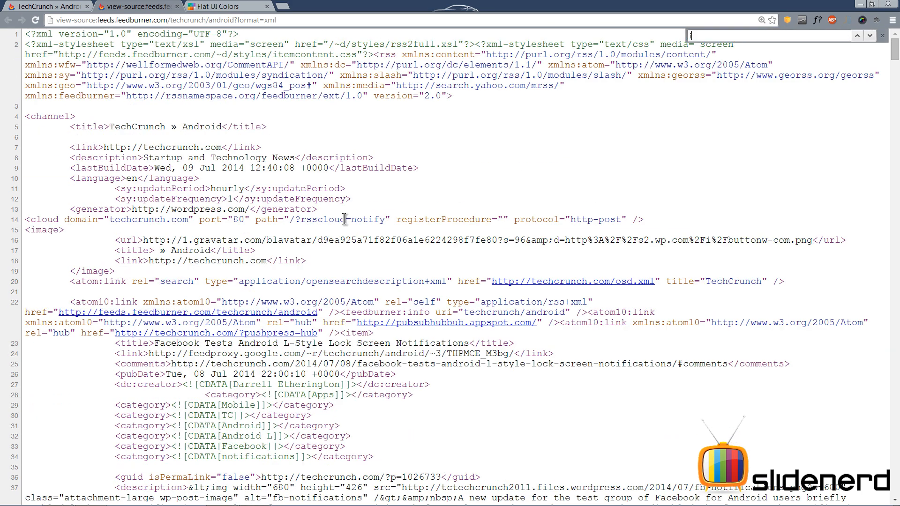
pyautogui.write('item>')
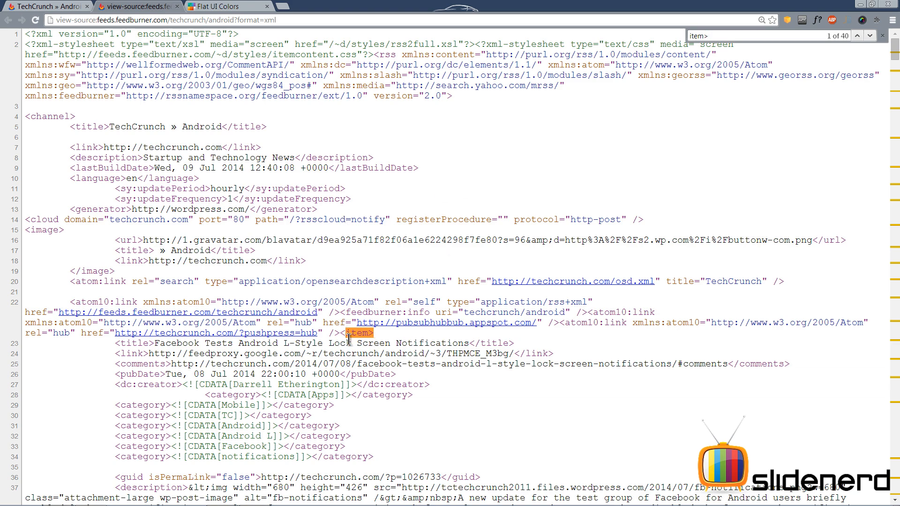
pyautogui.scroll(-3)
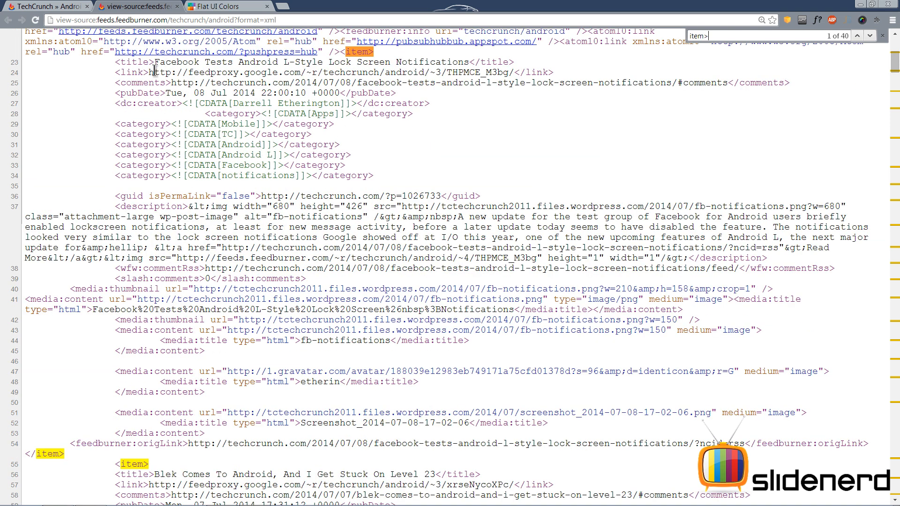
pyautogui.moveTo(166, 115)
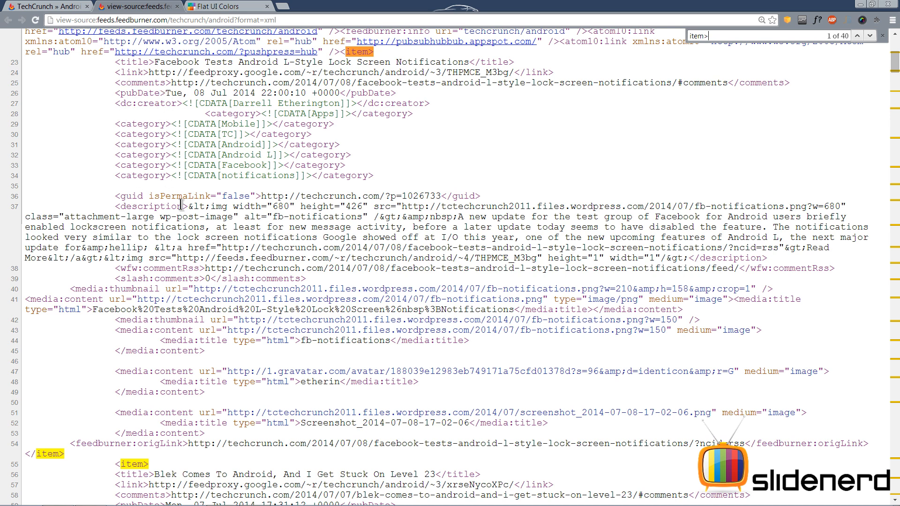
pyautogui.moveTo(135, 291)
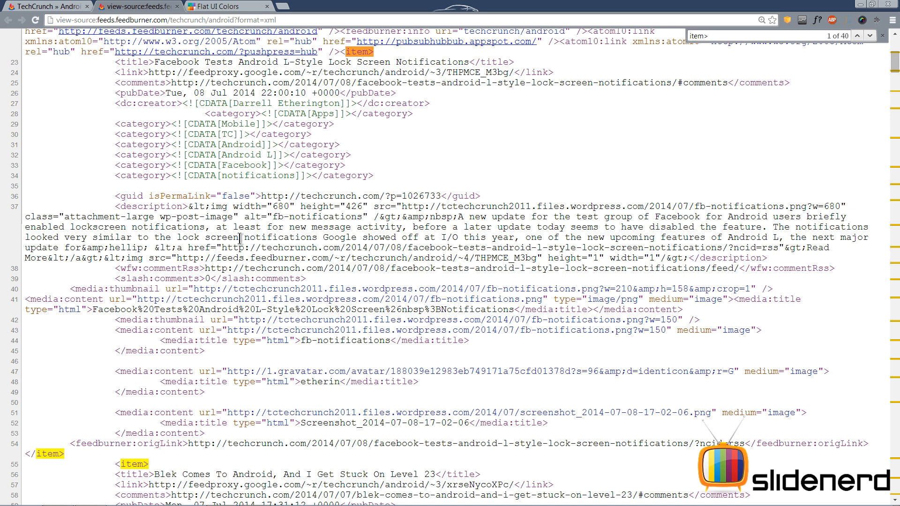
pyautogui.scroll(-3)
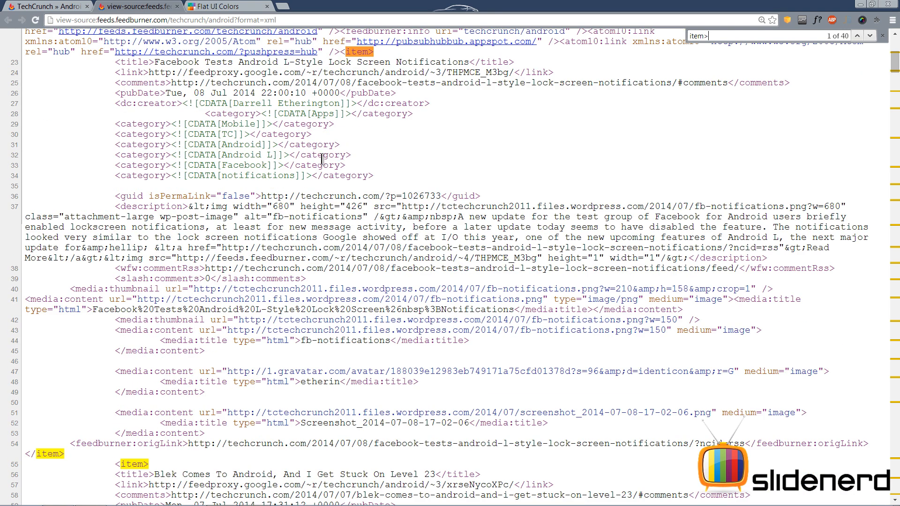
pyautogui.moveTo(54, 423)
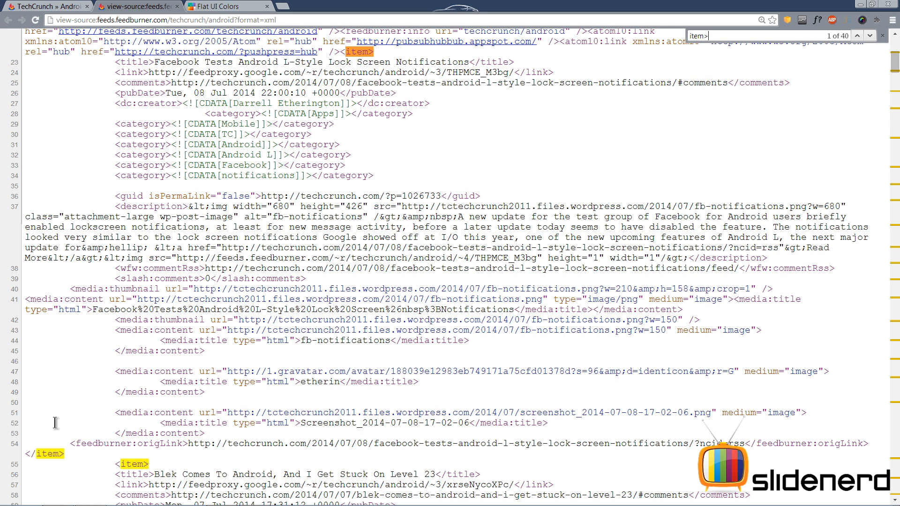
pyautogui.moveTo(409, 289)
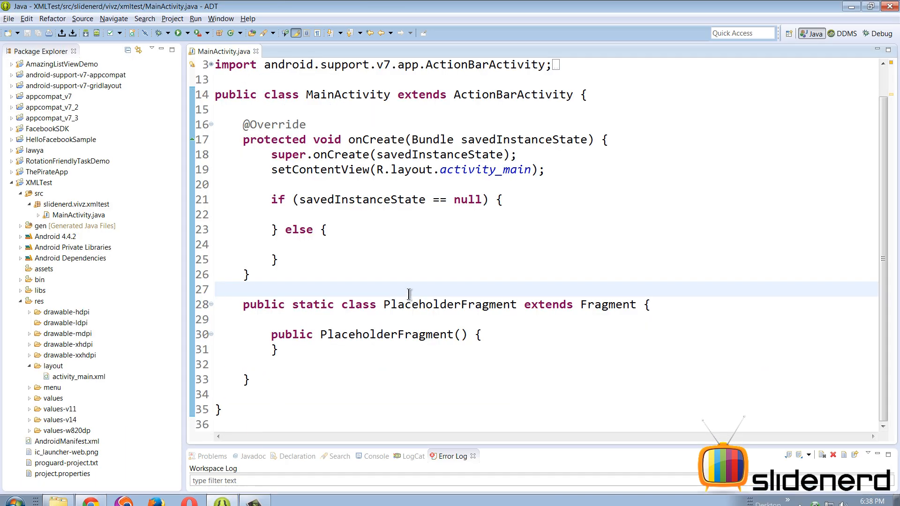
# - Add a static TechCrunchTask AsyncTask class and an onActivityCreated override calling setRetainInstance(true)
pyautogui.click(408, 294)
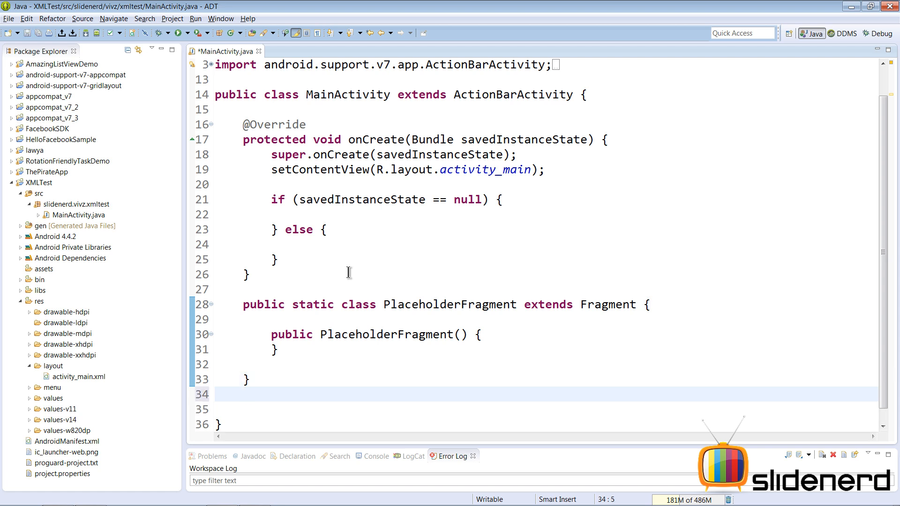
pyautogui.click(244, 393)
pyautogui.write('public static class TechCrunchTask extends AsyncTask<Void, Void, Void> {')
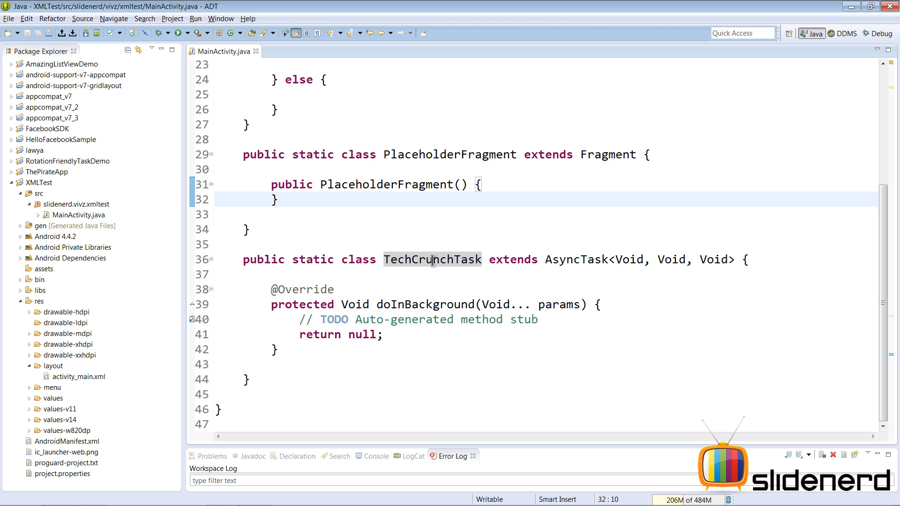
pyautogui.click(547, 259)
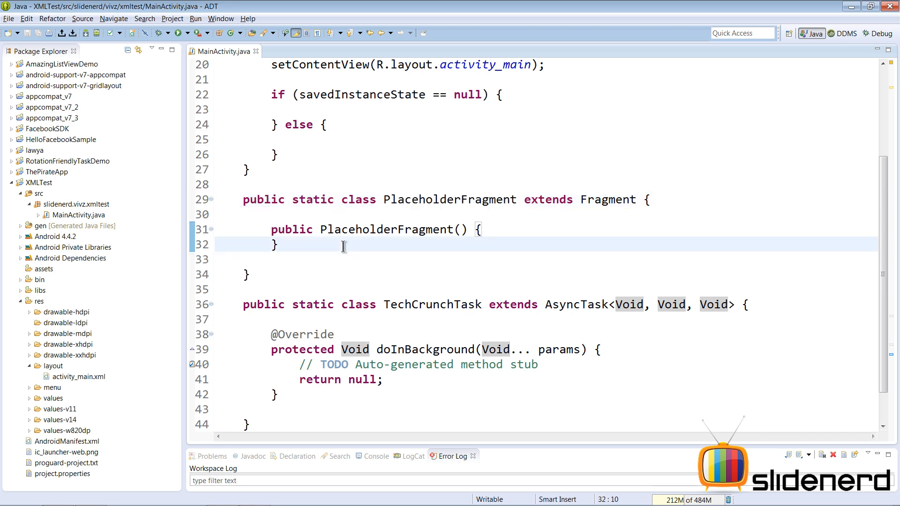
pyautogui.write('onActivityCreated(Bundle savedInstanceState) {')
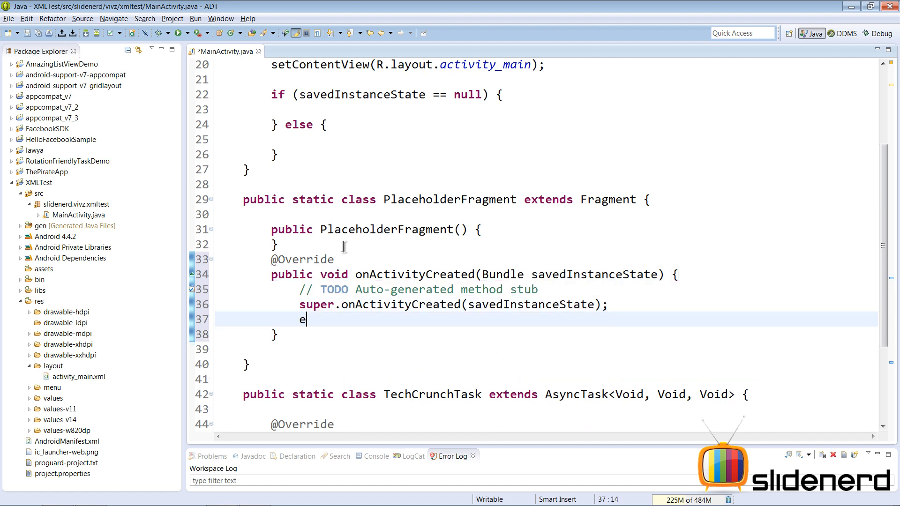
pyautogui.write('s')
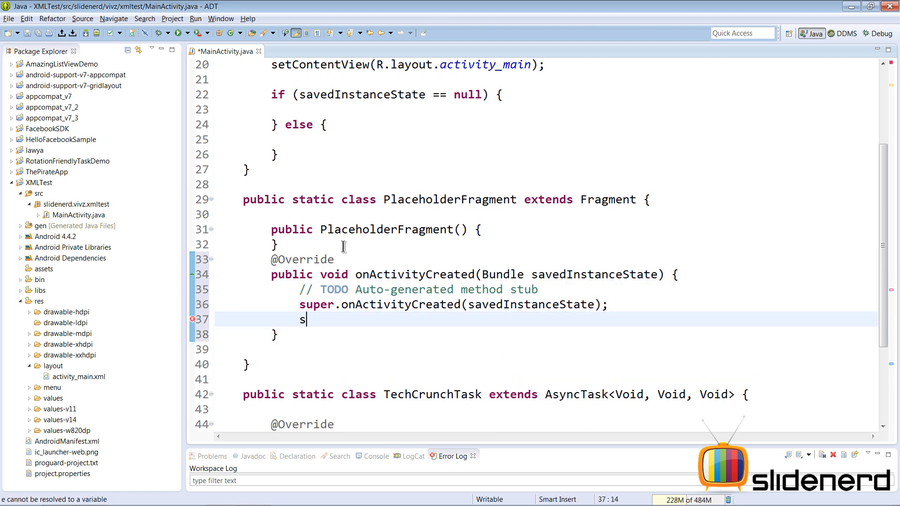
pyautogui.write('etRetainInstance(truwe);')
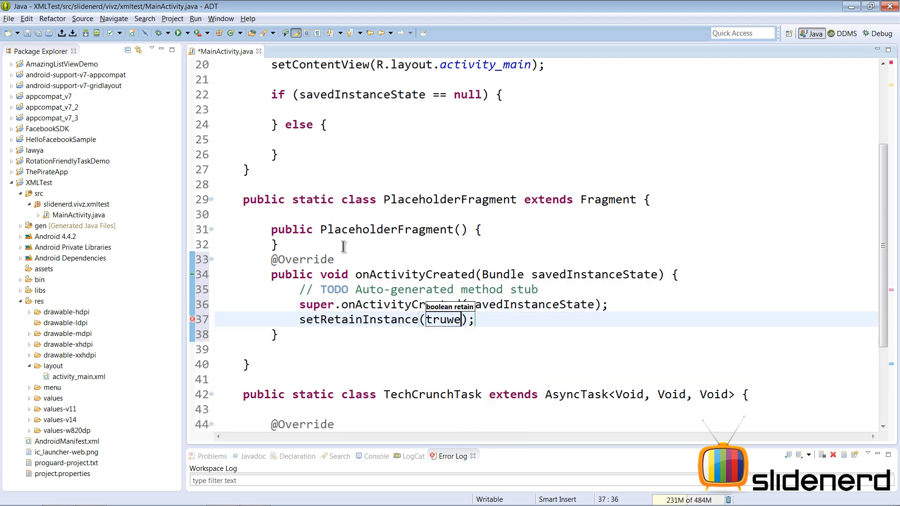
pyautogui.press('BackSpace')
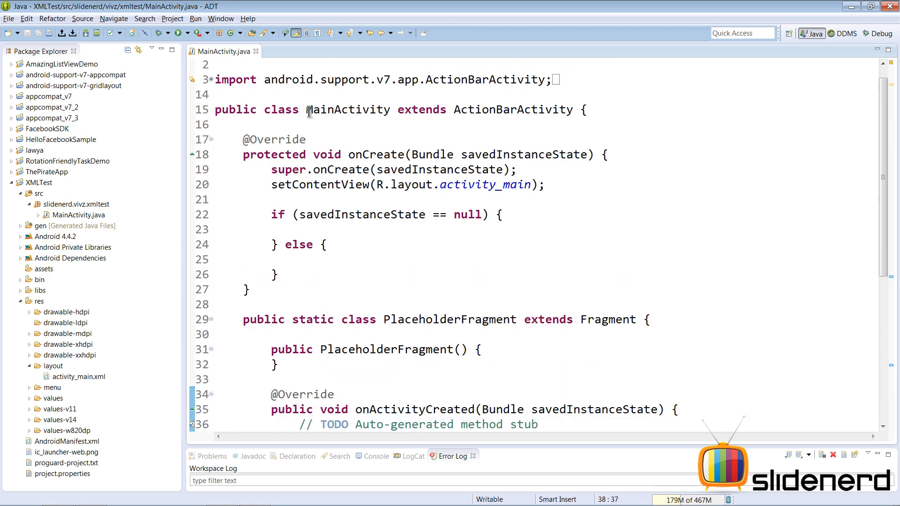
# - Declare 'PlaceholderFragment taskFragment;' in MainActivity and add a blank line before the savedInstanceState check
pyautogui.doubleClick(347, 109)
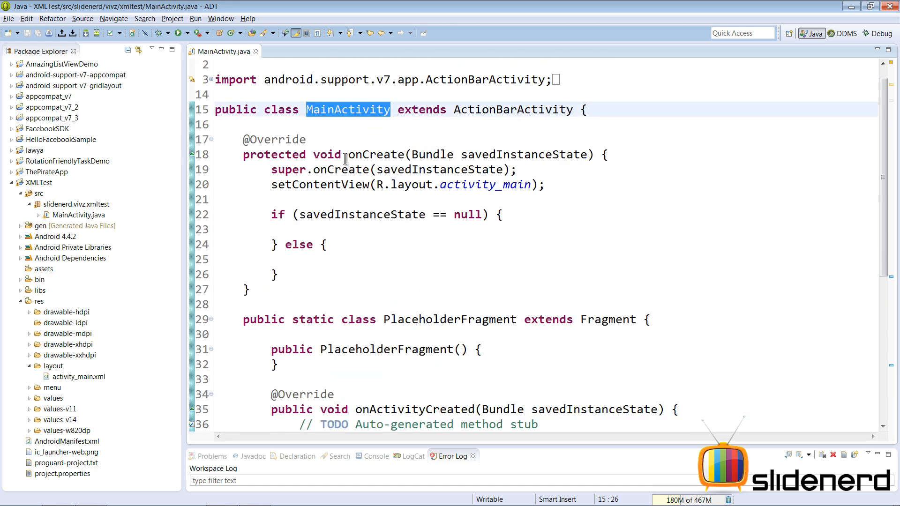
pyautogui.scroll(-3)
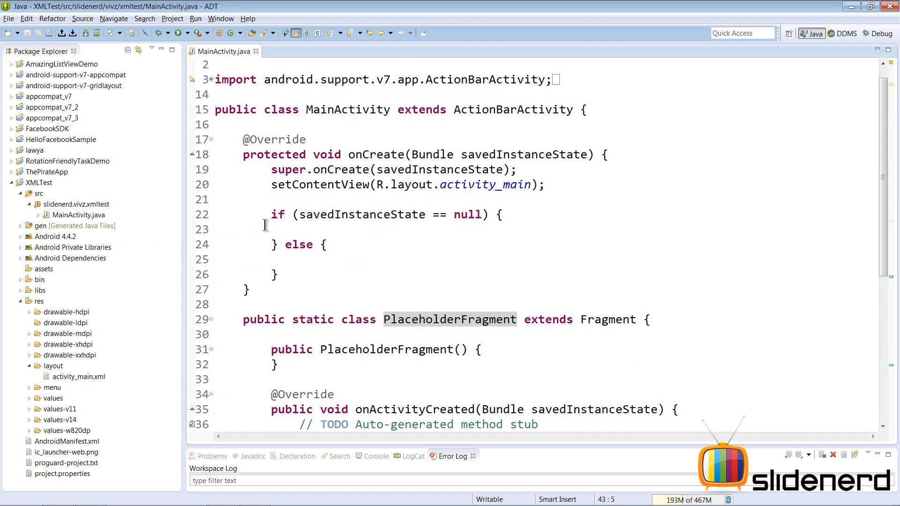
pyautogui.write('P')
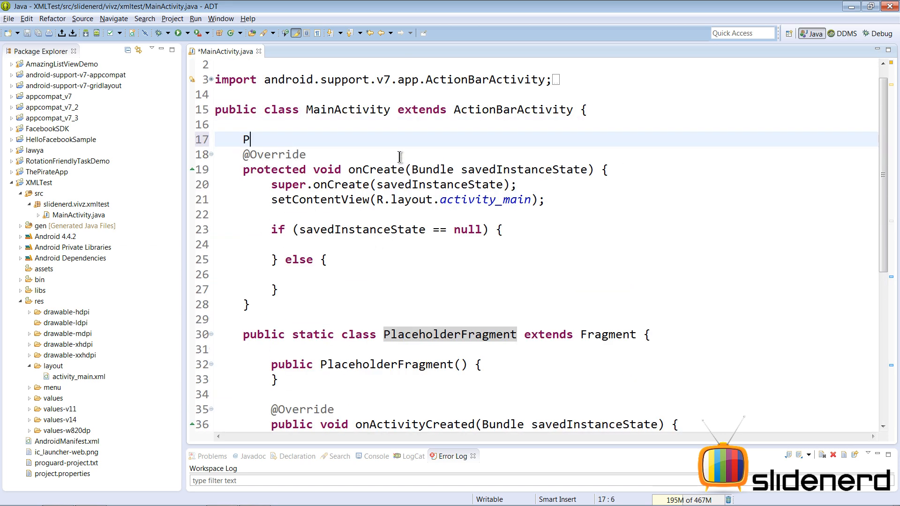
pyautogui.write('laceholderFragment tas')
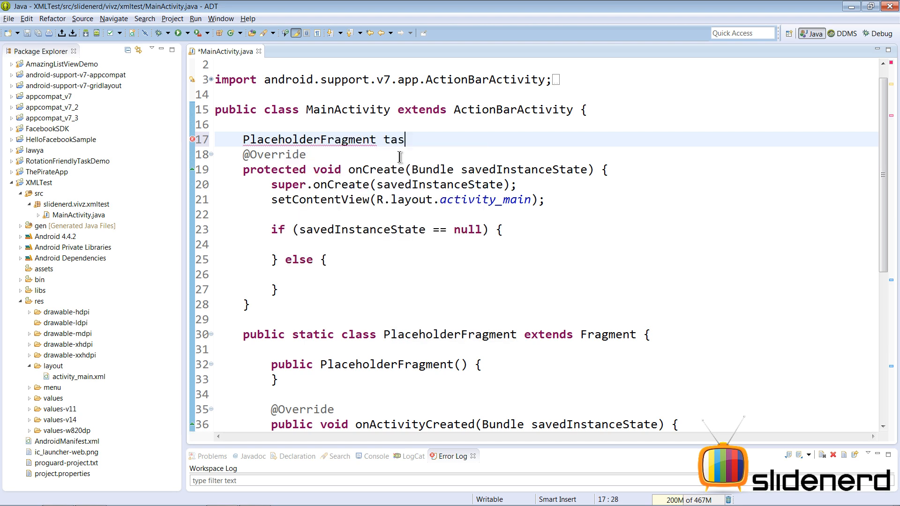
pyautogui.write('kFragment;')
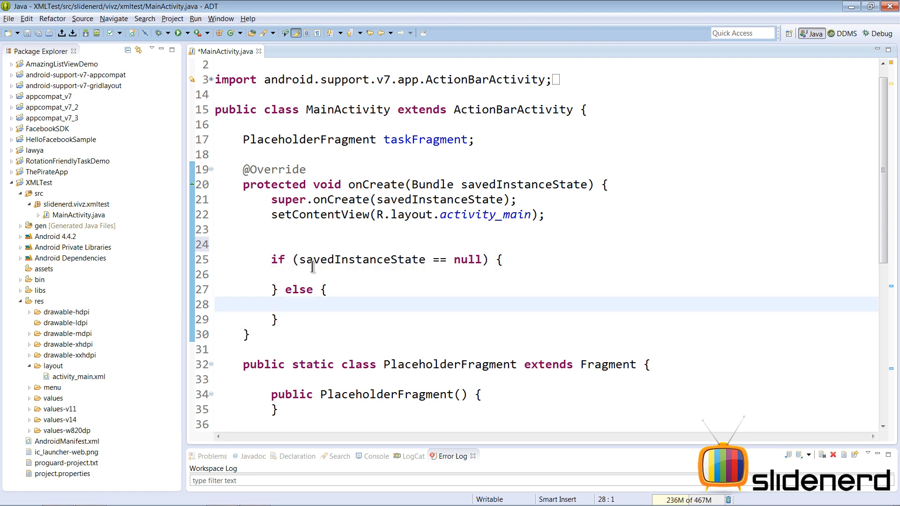
pyautogui.moveTo(298, 259); pyautogui.dragTo(482, 259)
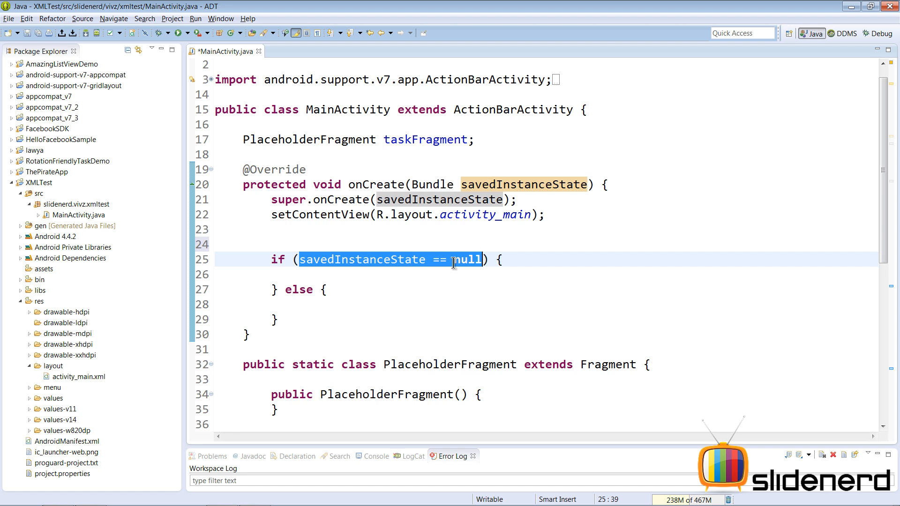
pyautogui.moveTo(326, 259)
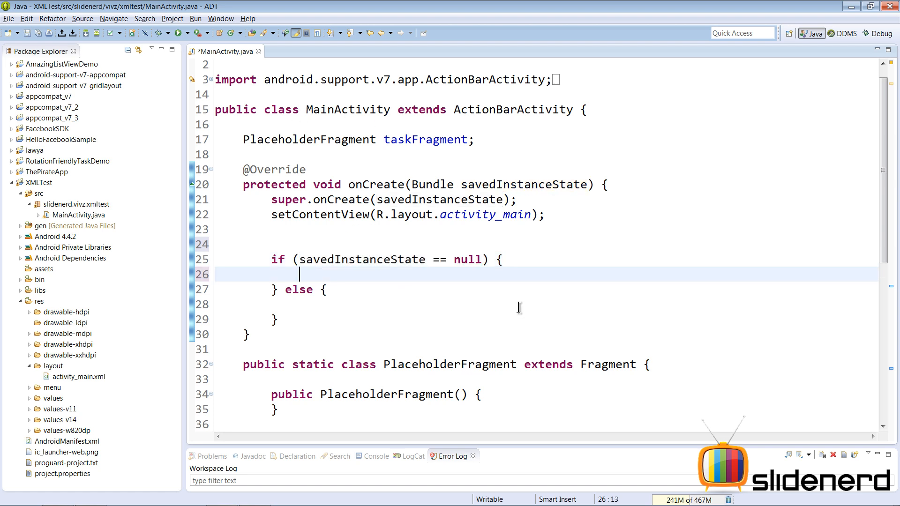
# - Create taskFragment as a new PlaceholderFragment and add it tagged "MyFragment" in a committed transaction
pyautogui.write('taskFragment=')
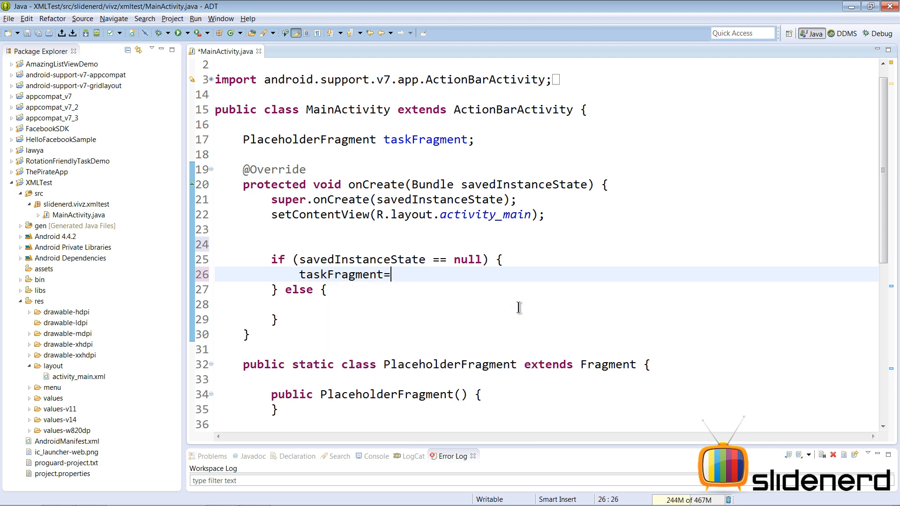
pyautogui.write('new PlaceholderFragment();')
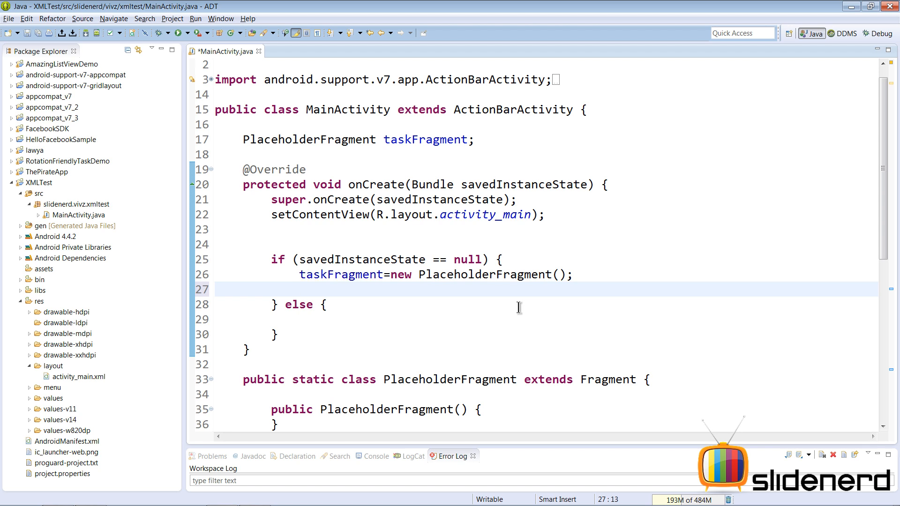
pyautogui.write('get')
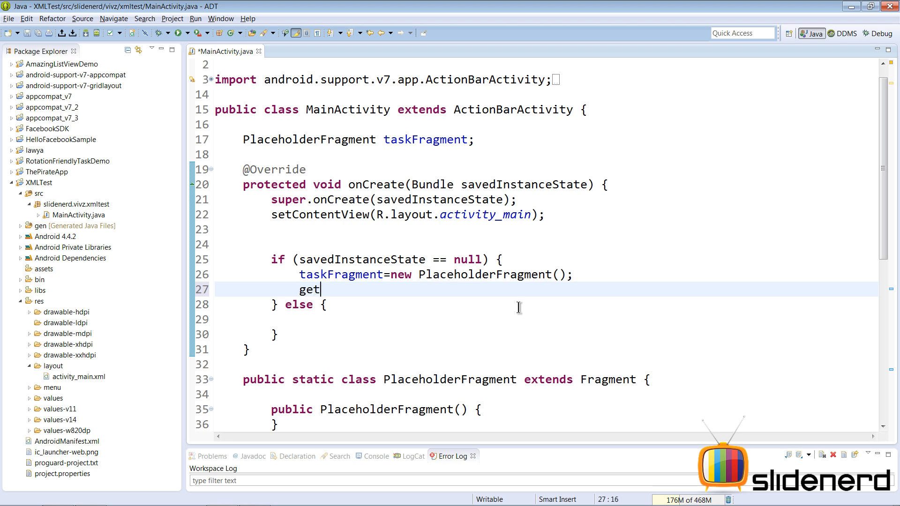
pyautogui.write('S')
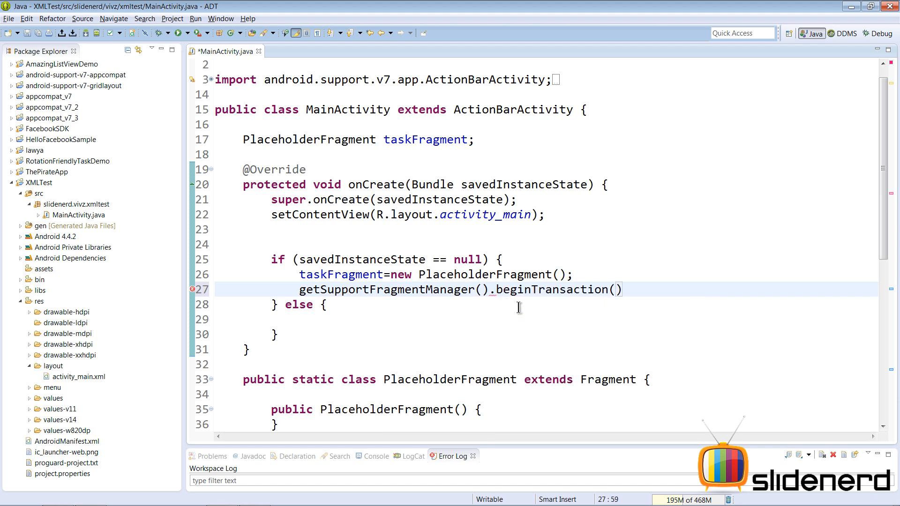
pyautogui.write('.add(taskFragment, arg1')
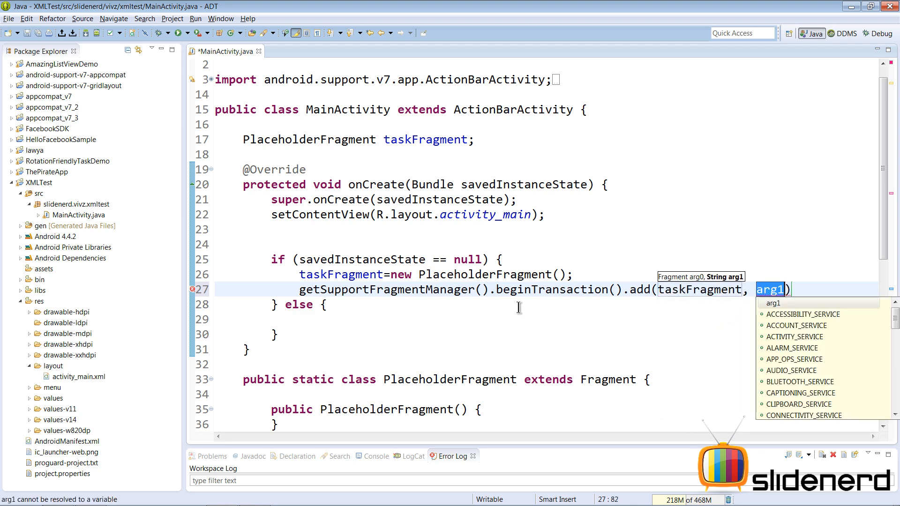
pyautogui.write('"My')
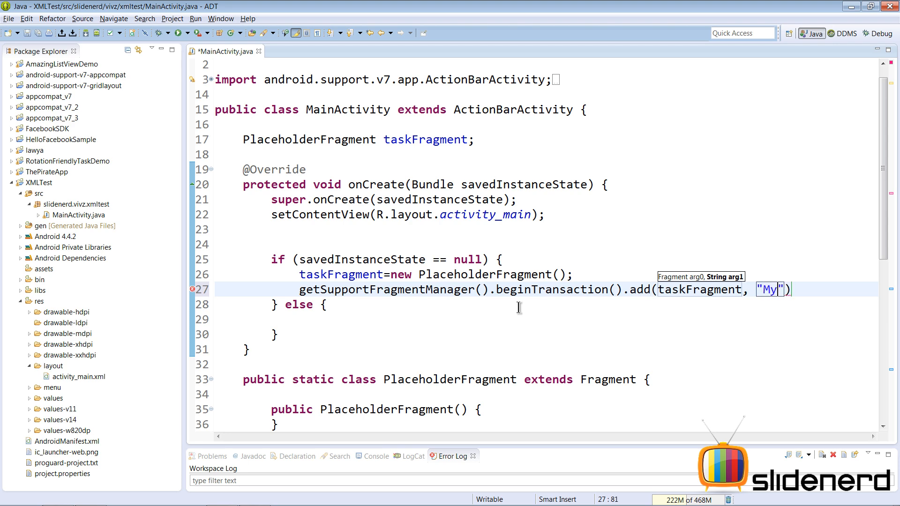
pyautogui.write('Fragment, "MyFragment").commit();')
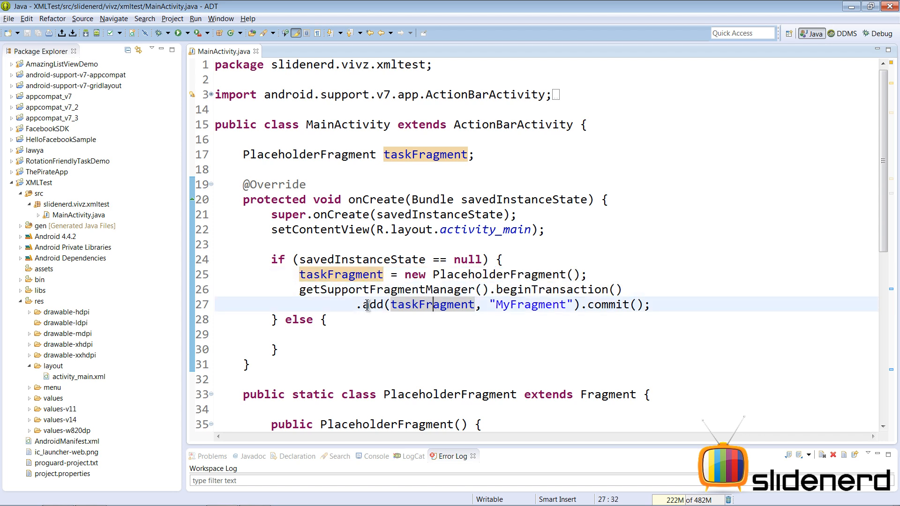
# - In the else block, set taskFragment from findFragmentByTag("MyFragment"), cast to PlaceholderFragment
pyautogui.doubleClick(404, 305)
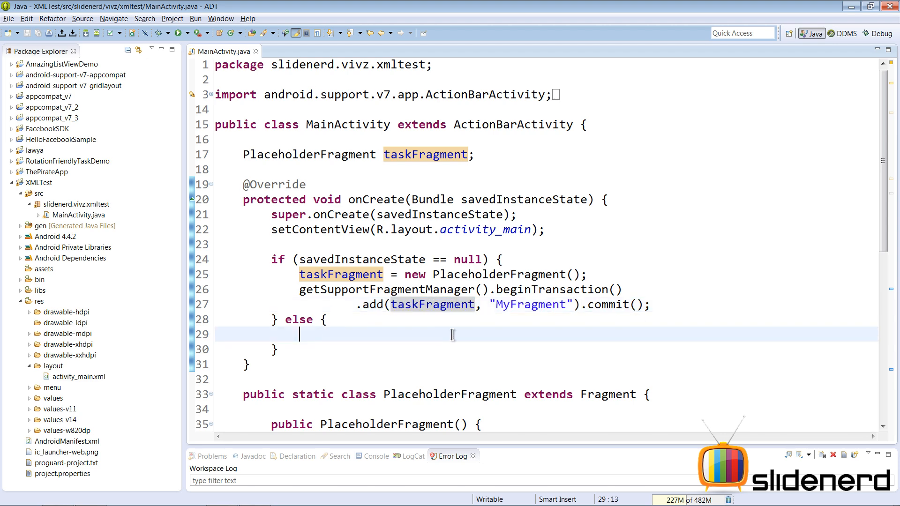
pyautogui.write('getSupportFragmentManager().')
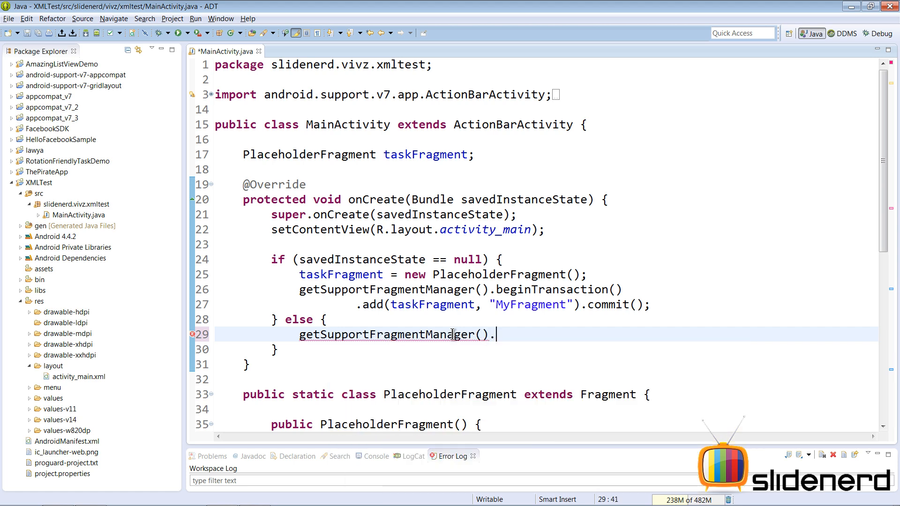
pyautogui.write('findFragmentByTag("')
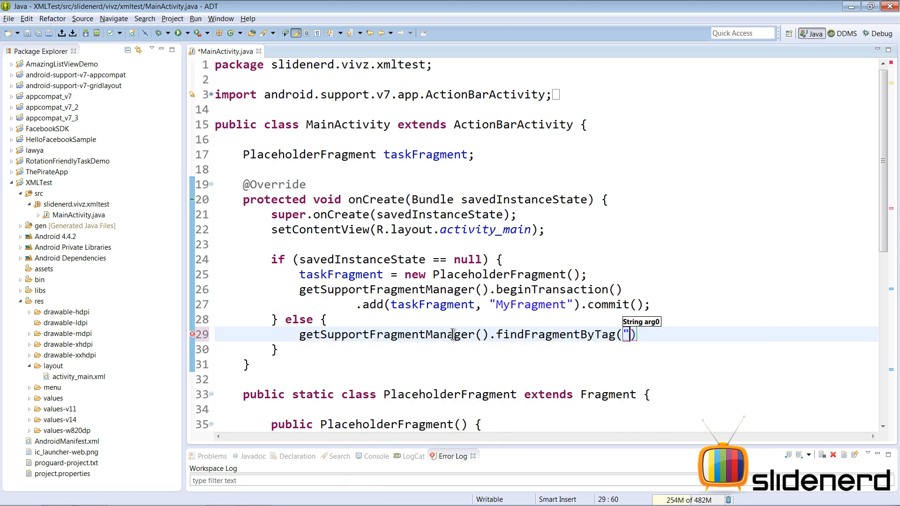
pyautogui.write('MyFragment"')
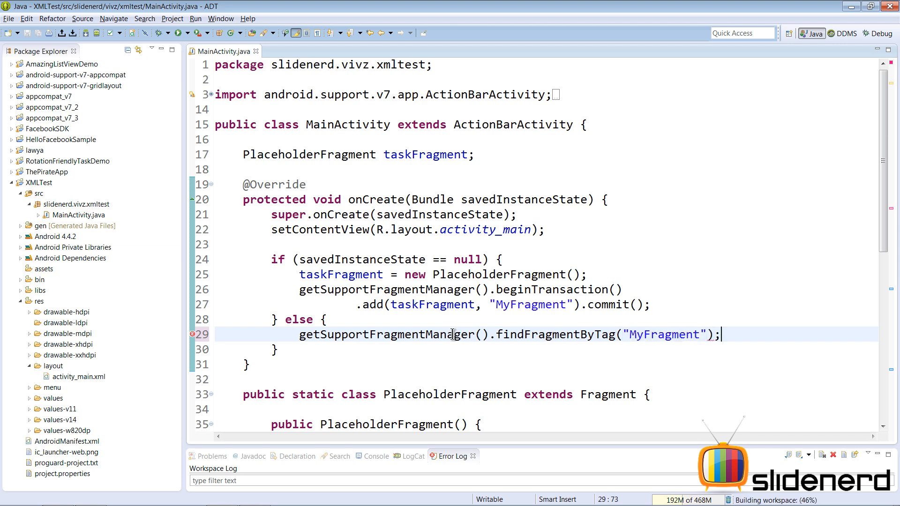
pyautogui.write('taskFragment =')
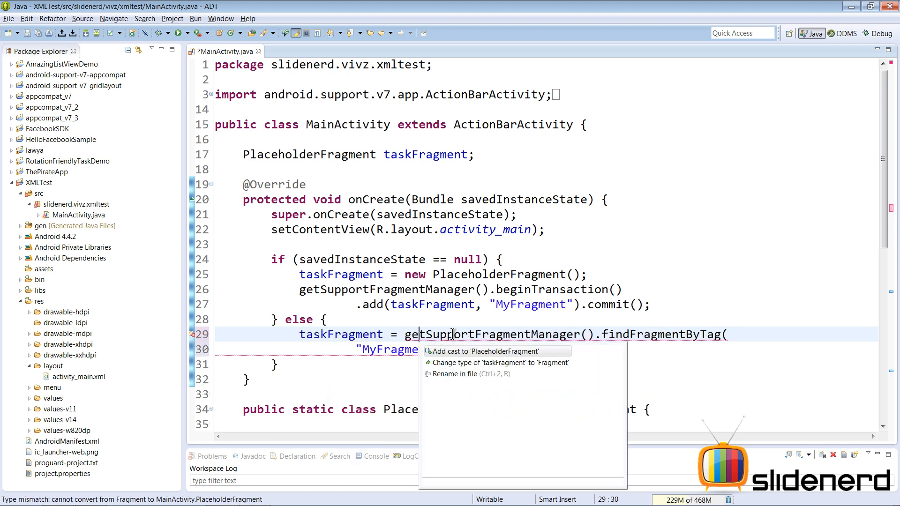
pyautogui.click(478, 350)
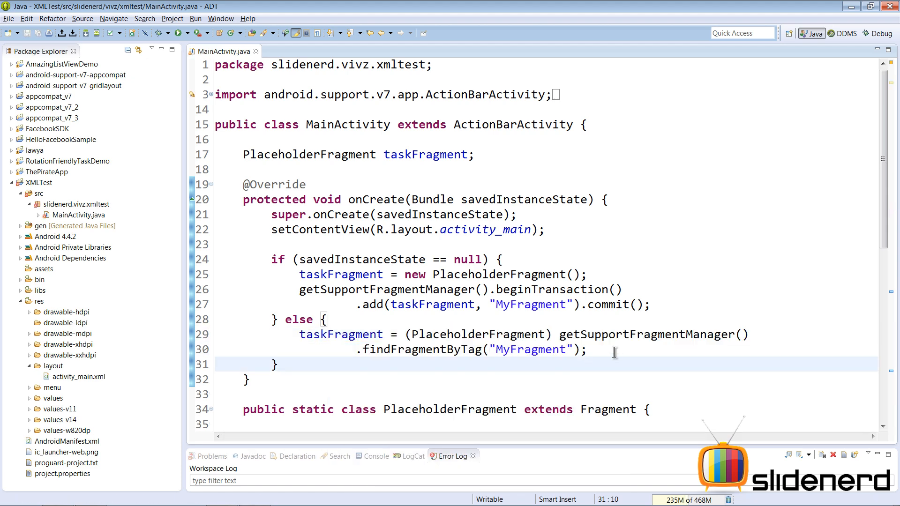
pyautogui.scroll(-3)
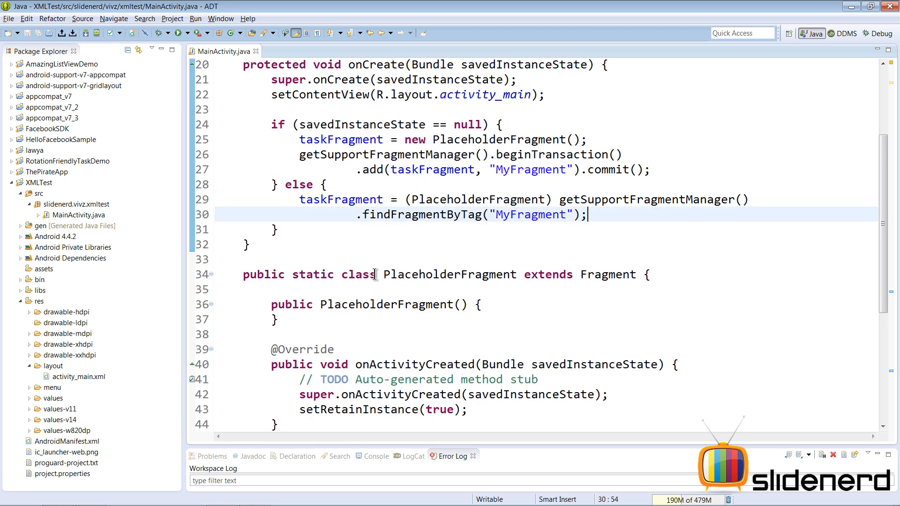
pyautogui.scroll(-3)
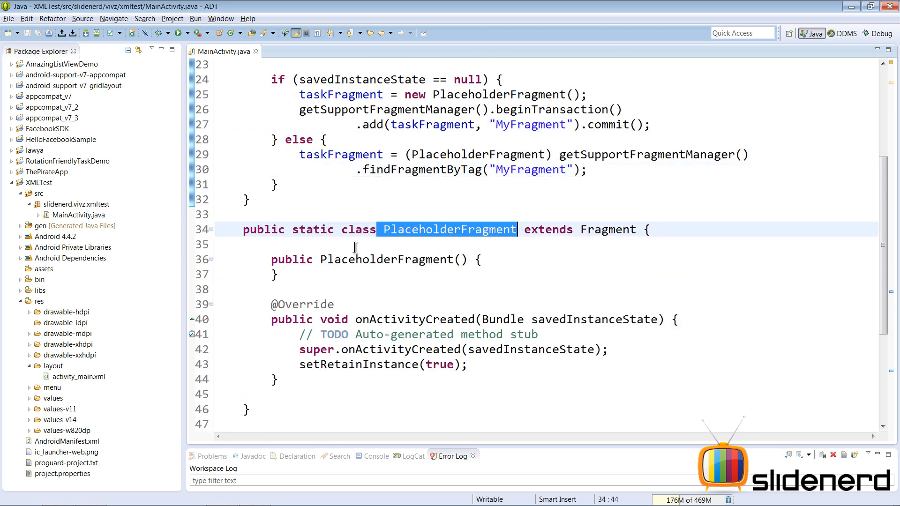
# - Declare a 'TechCrunchTask downloadTask;' field and begin a public void method below onActivityCreated
pyautogui.scroll(3)
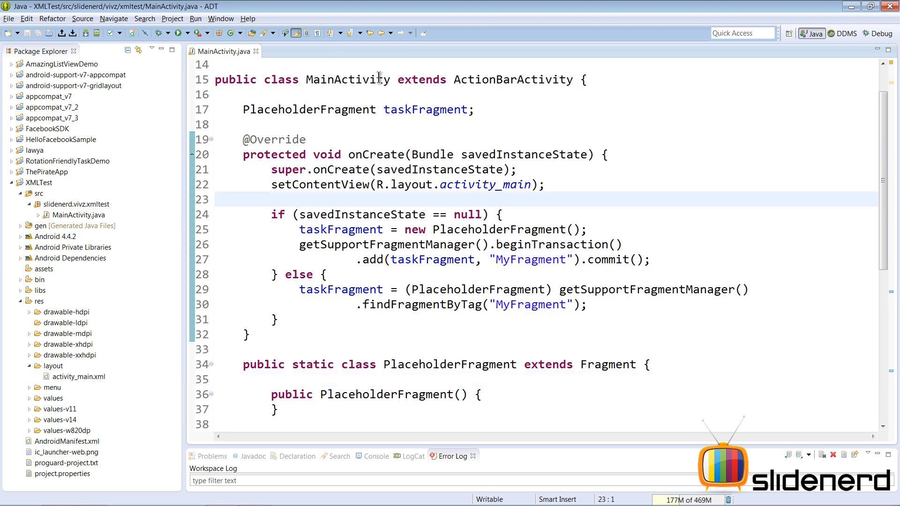
pyautogui.scroll(-3)
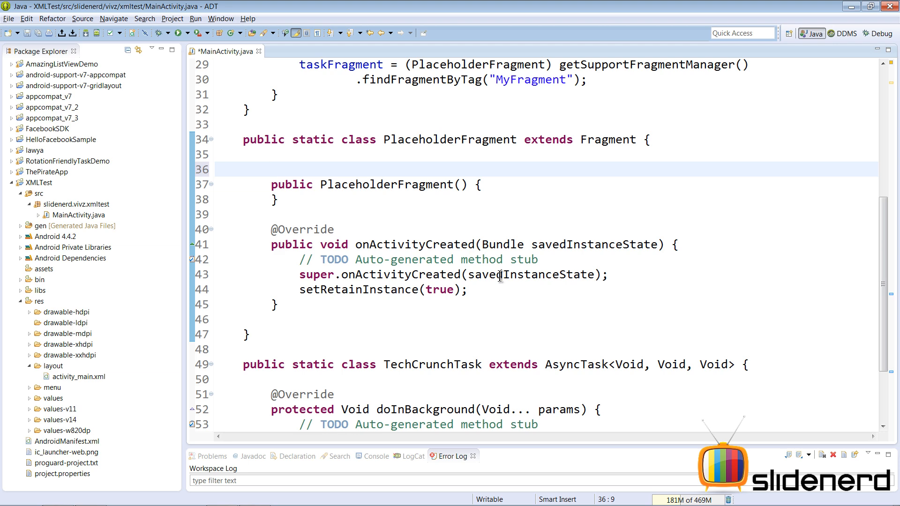
pyautogui.write('TechCrunchTask downloa')
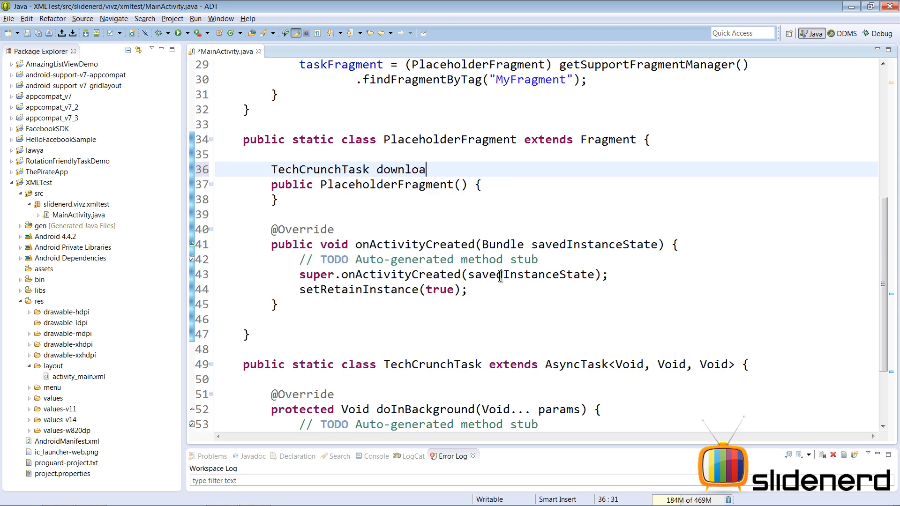
pyautogui.write('dTask;')
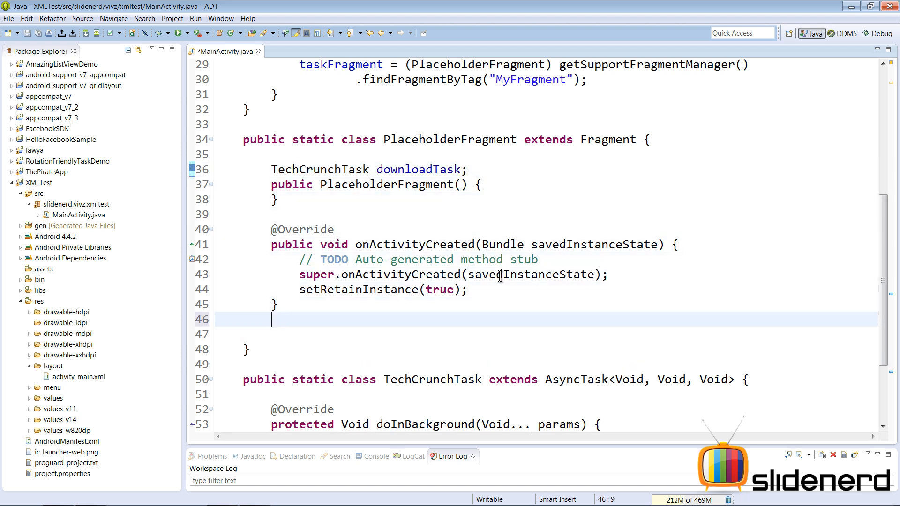
pyautogui.write('public void startTask(')
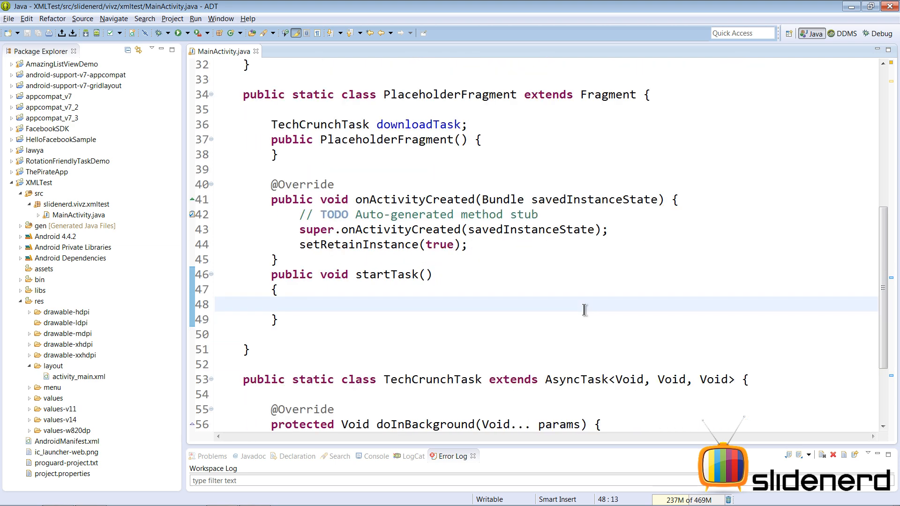
# - Make startTask call downloadTask.cancel(true) when downloadTask is not null, and save
pyautogui.write('if(')
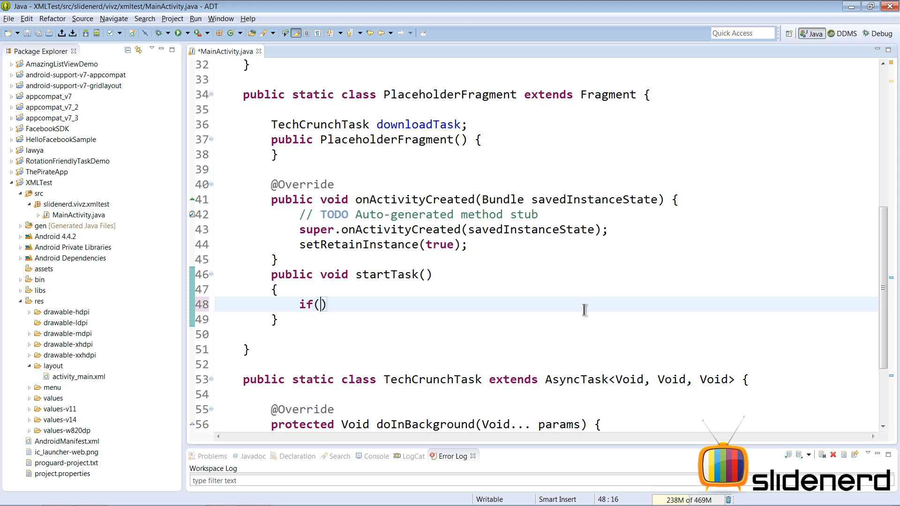
pyautogui.write('downloadTask!=')
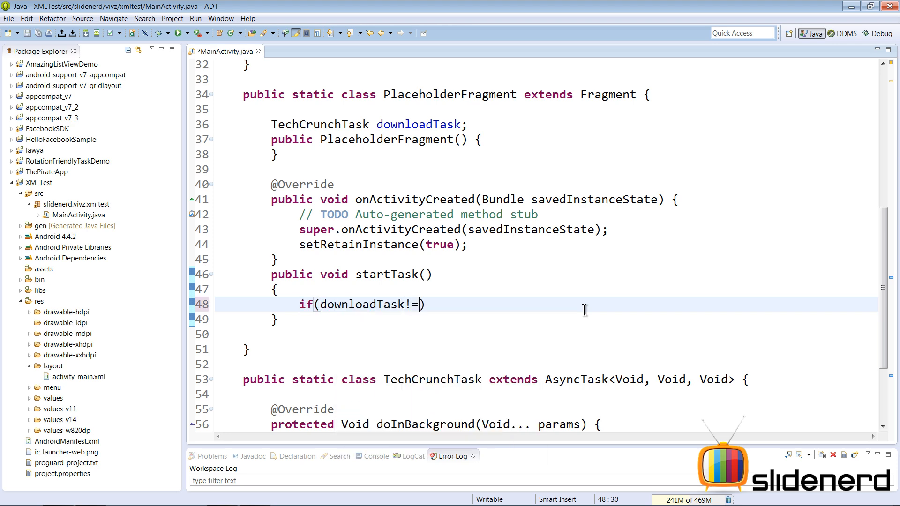
pyautogui.write('null)')
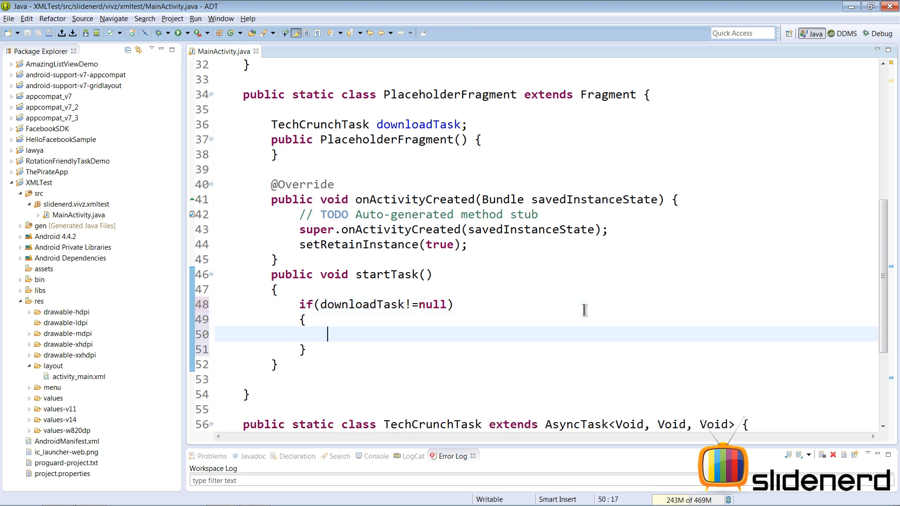
pyautogui.write('dow')
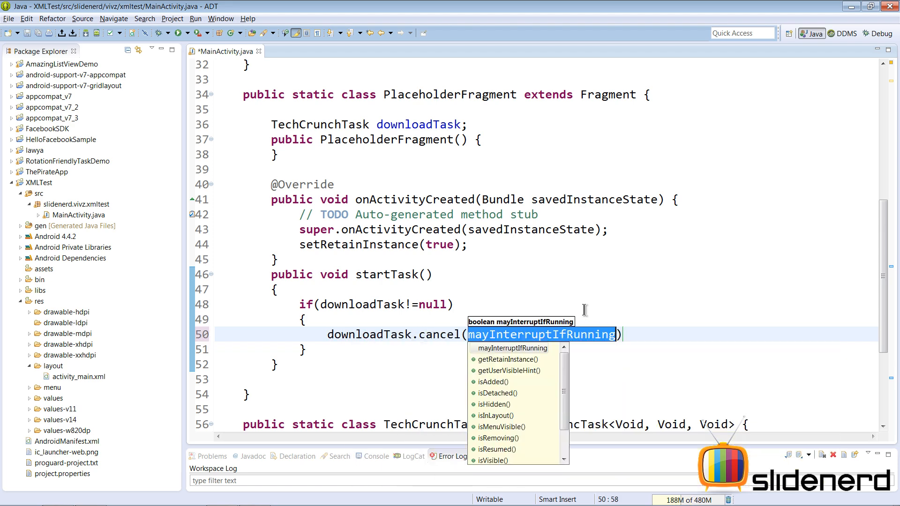
pyautogui.write('true')
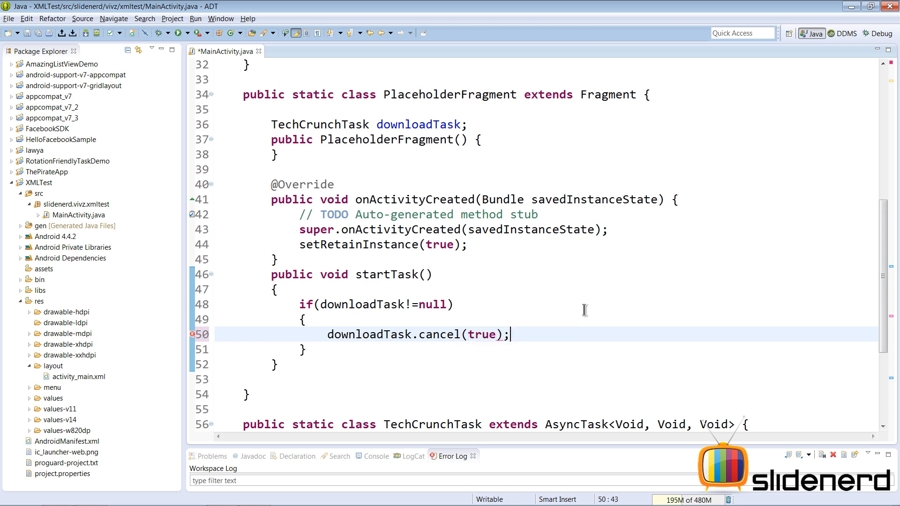
pyautogui.press('ctrl+s')
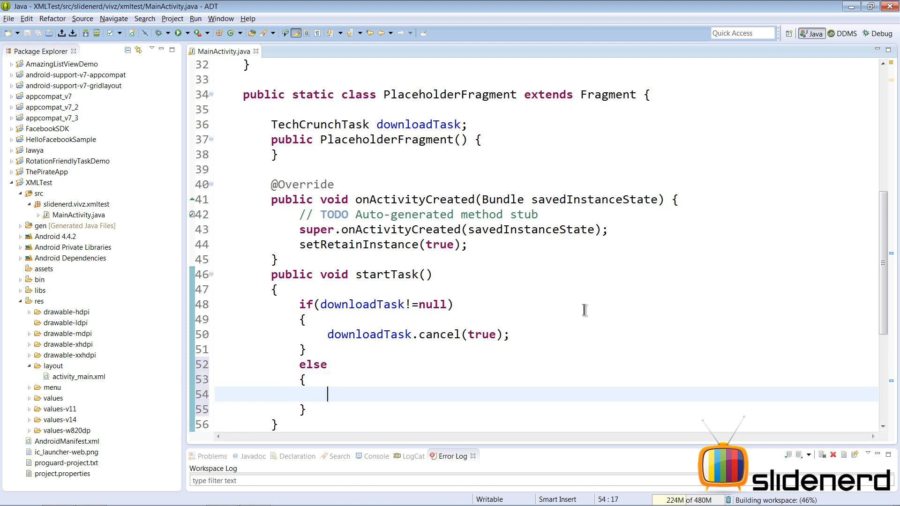
# - Otherwise assign downloadTask = new TechCrunchTask() and begin its execute call
pyautogui.write('dow')
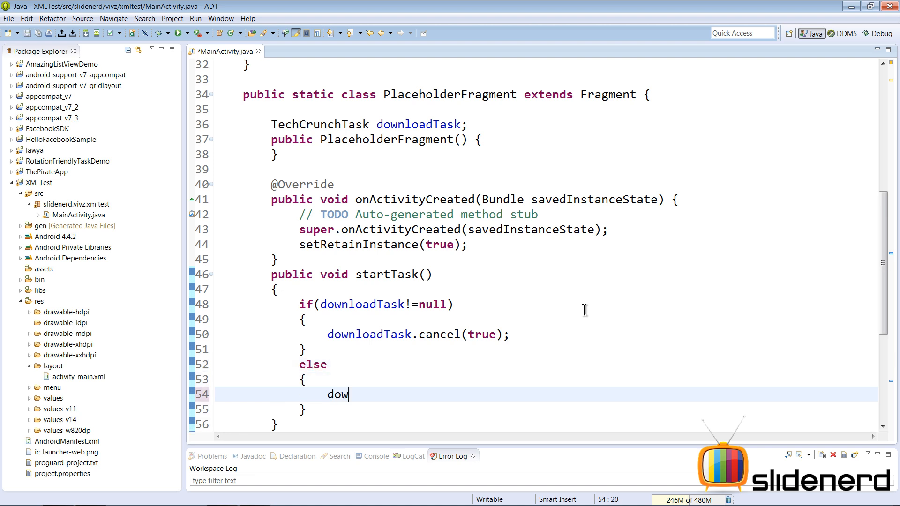
pyautogui.write('nloadTask')
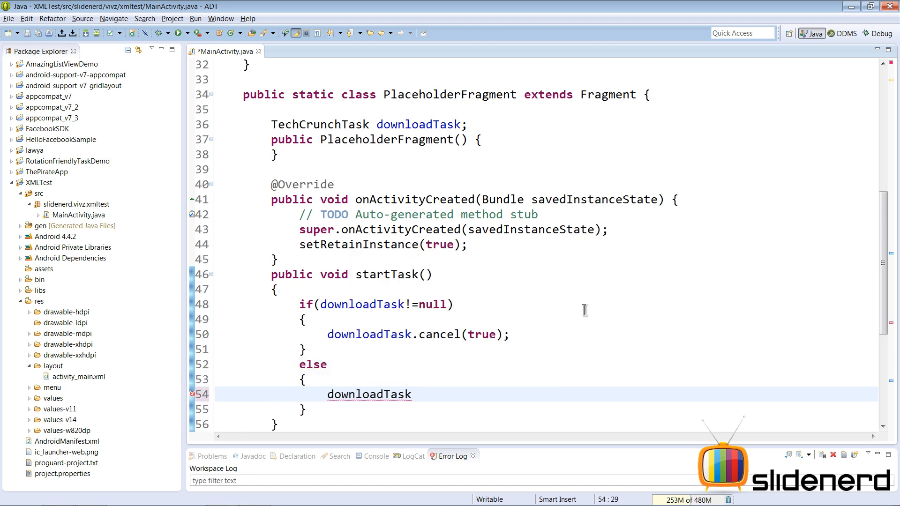
pyautogui.write('=new')
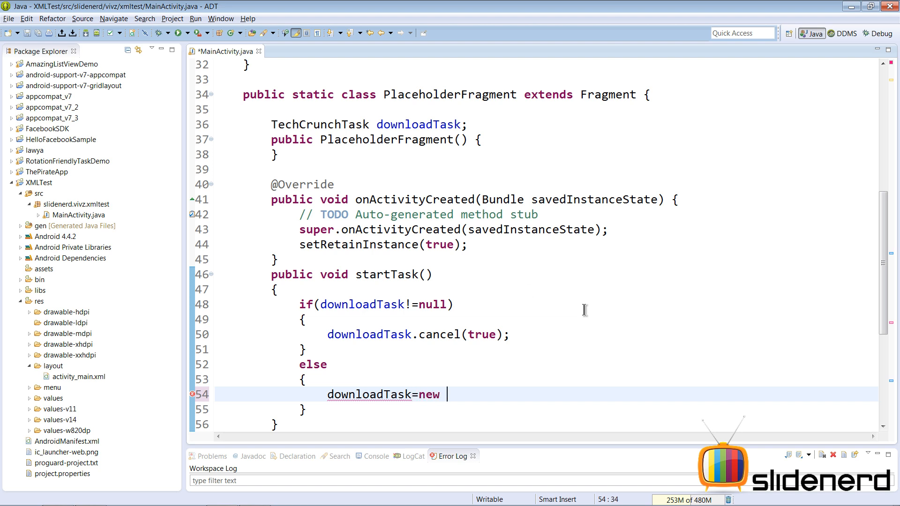
pyautogui.write('TechCrunchTask()')
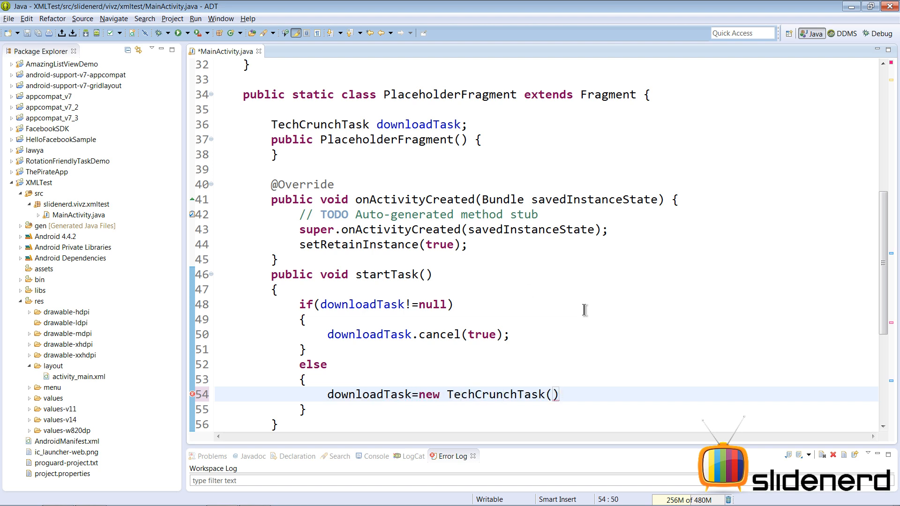
pyautogui.write('dow')
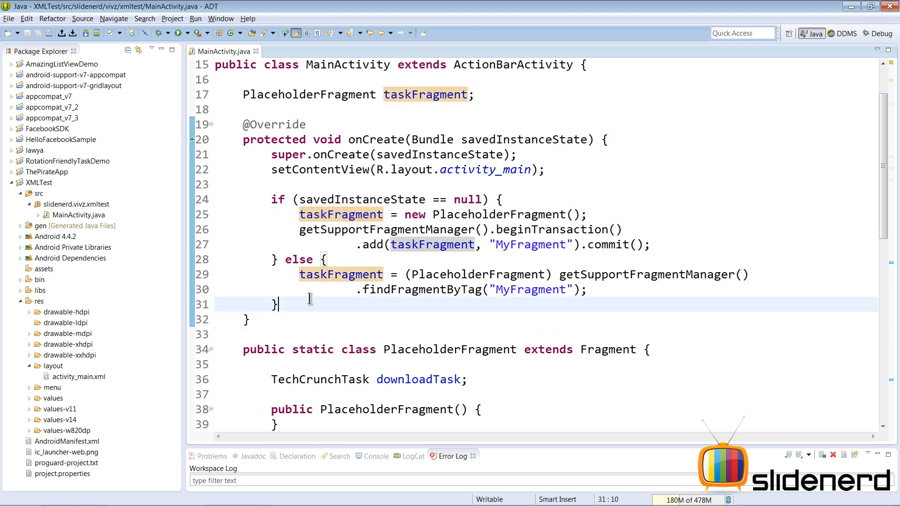
# - Call taskFragment.startTask() after the if/else in onCreate and review the code below
pyautogui.write('taskFragment.')
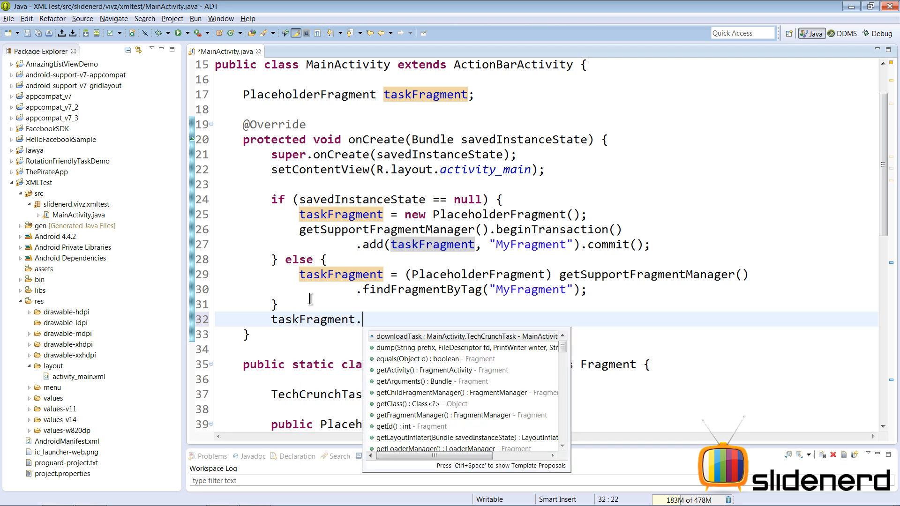
pyautogui.write('startTask();')
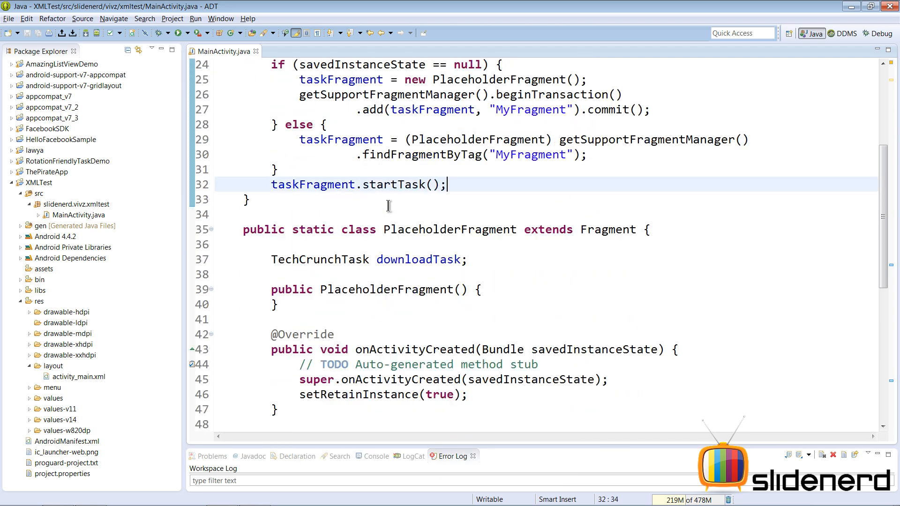
pyautogui.scroll(-3)
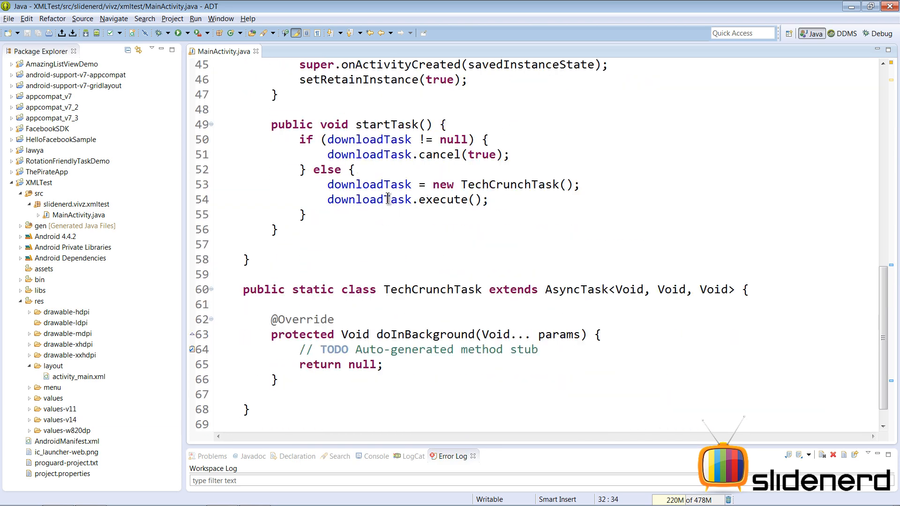
pyautogui.scroll(-3)
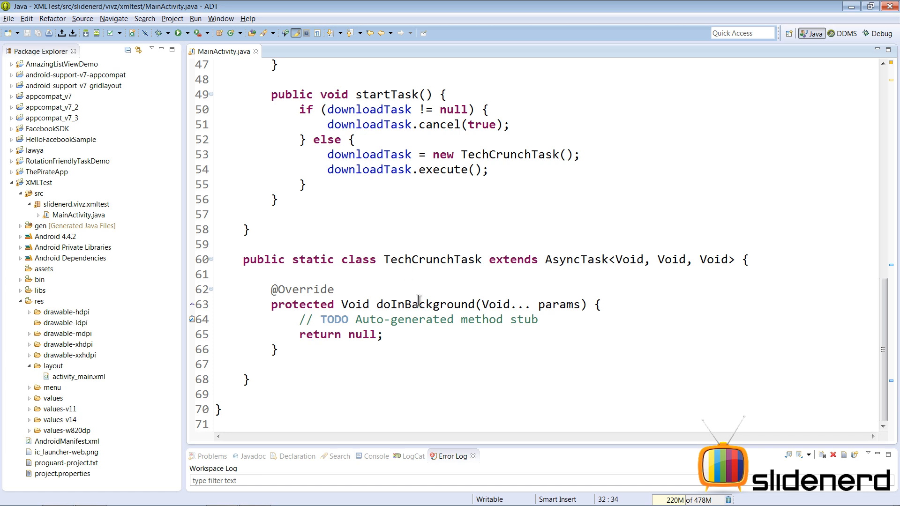
pyautogui.doubleClick(425, 304)
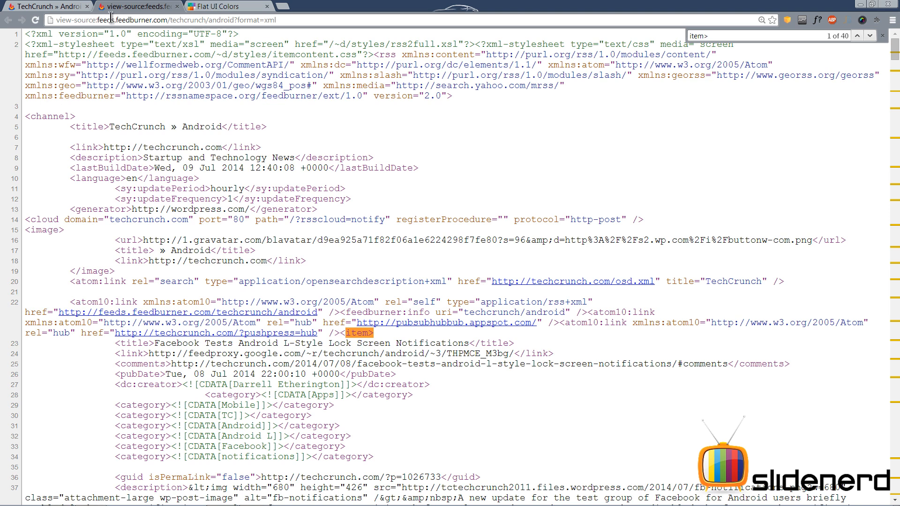
# - Return to ADT with TechCrunchTask's doInBackground stub in view
pyautogui.doubleClick(126, 20)
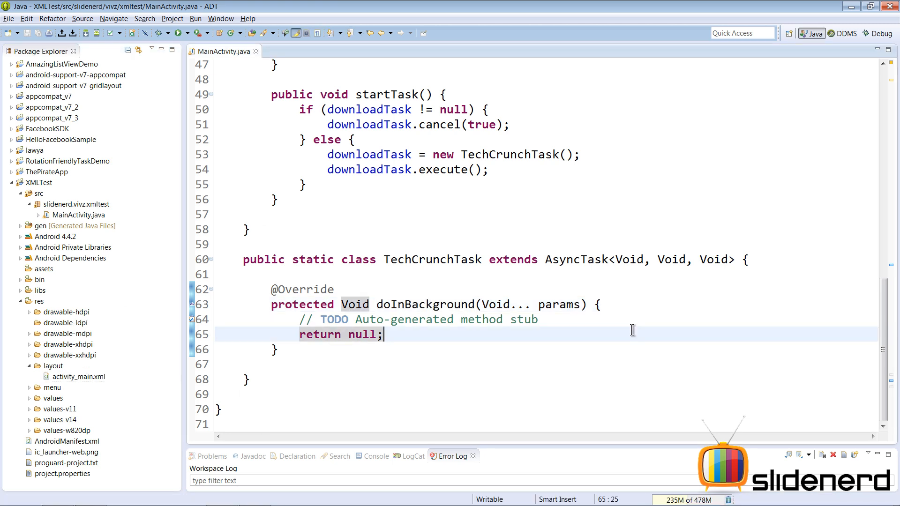
pyautogui.press('enter')
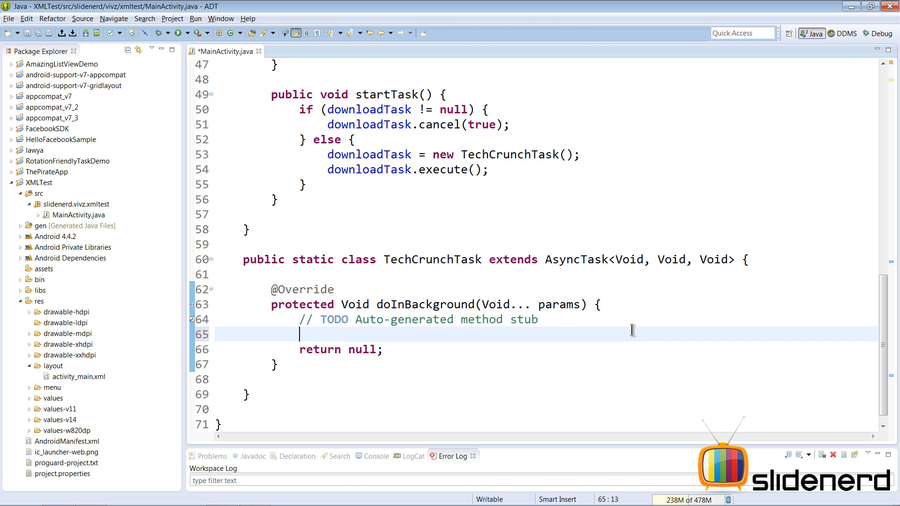
pyautogui.write('String')
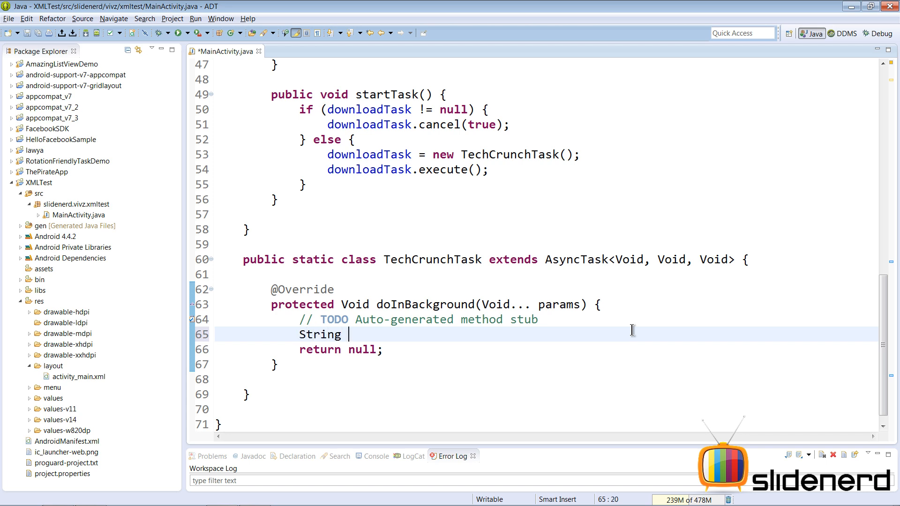
pyautogui.write('downloadURL=')
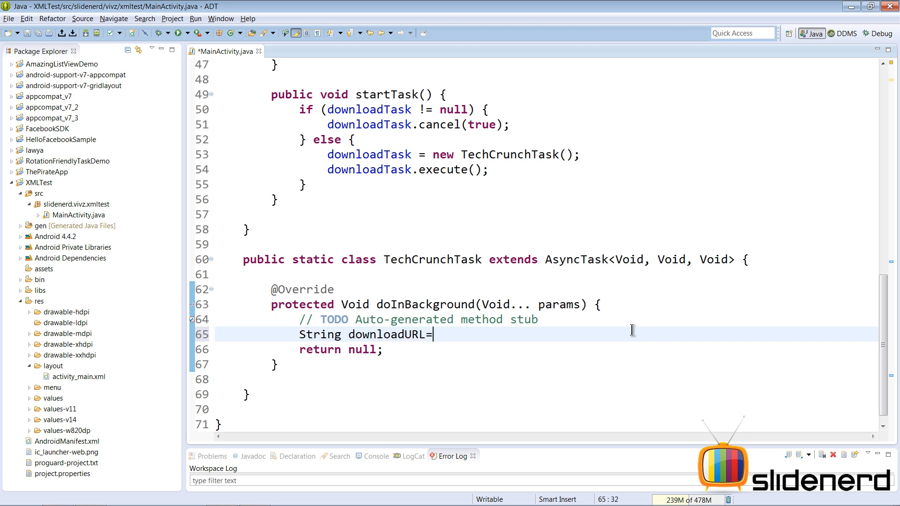
pyautogui.write('"feeds.feedburner.com/techcrunch/android?format=xml";')
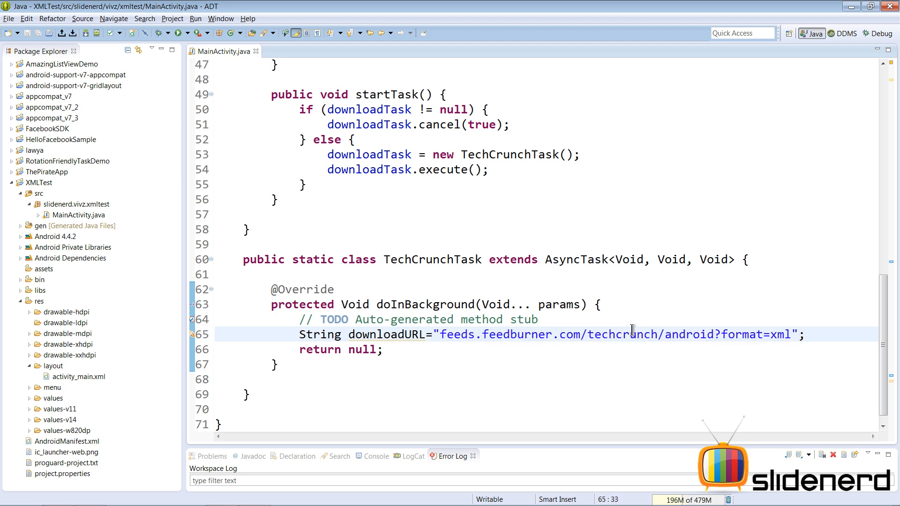
pyautogui.write('http://')
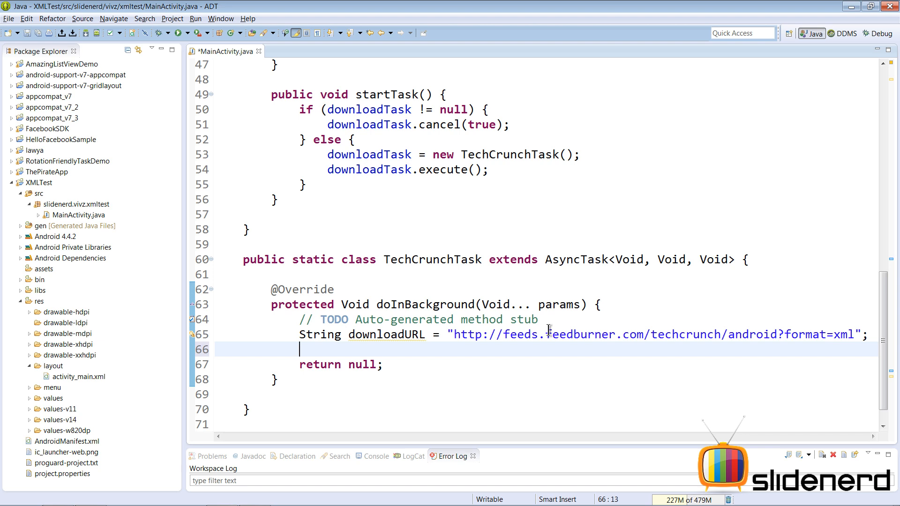
# - Declare URL url = new URL(downloadURL) using the String constructor from code completion
pyautogui.write('URL')
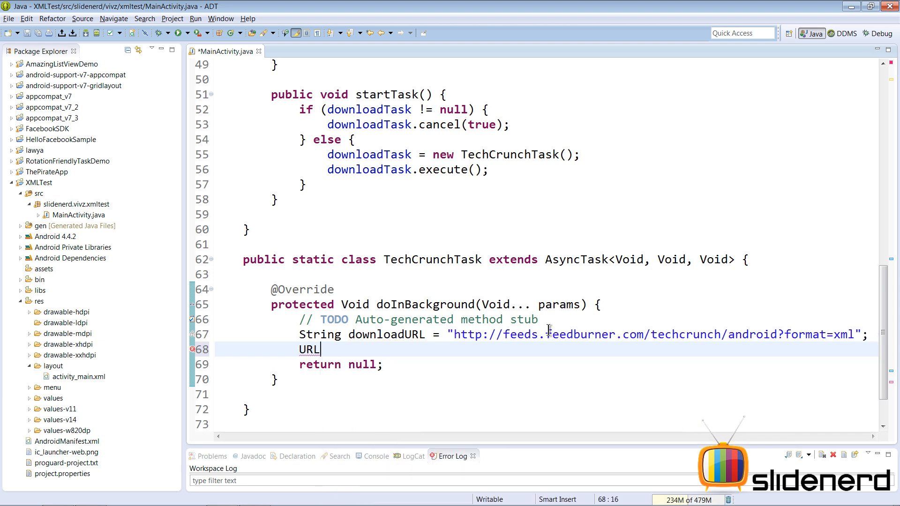
pyautogui.write('url')
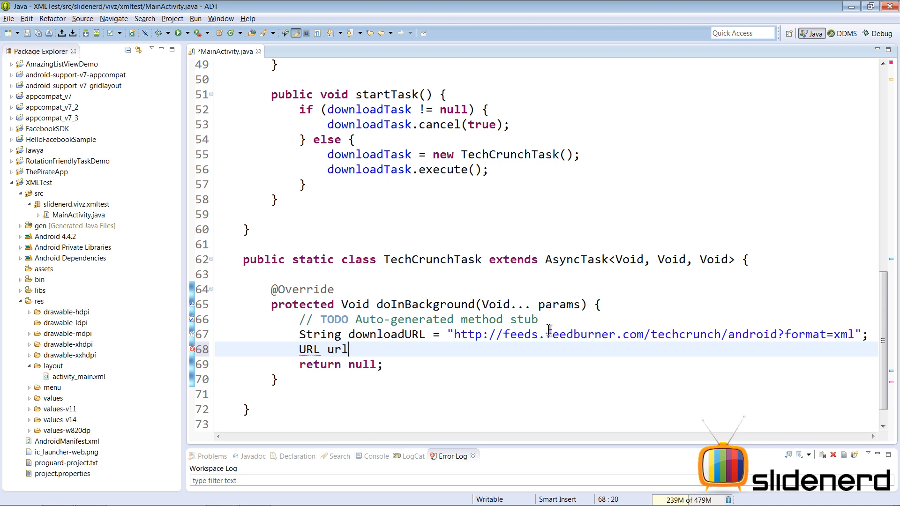
pyautogui.write('=new')
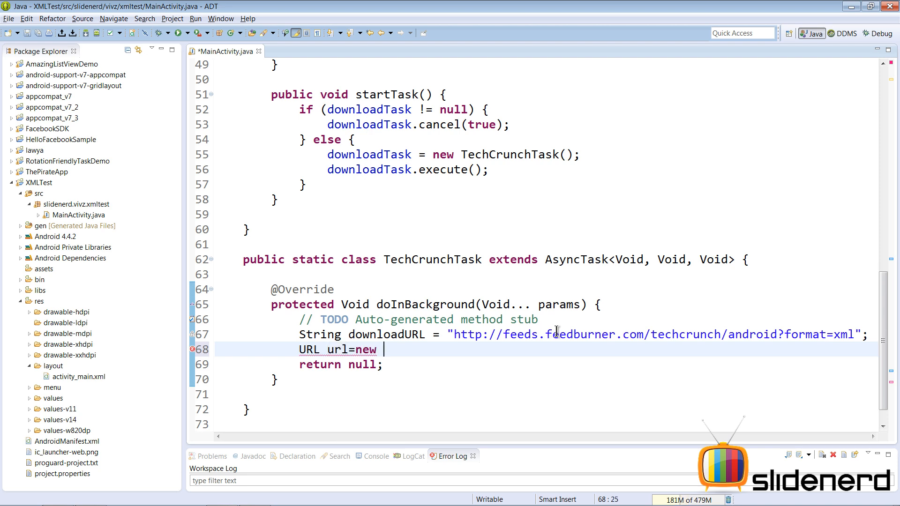
pyautogui.write('URL')
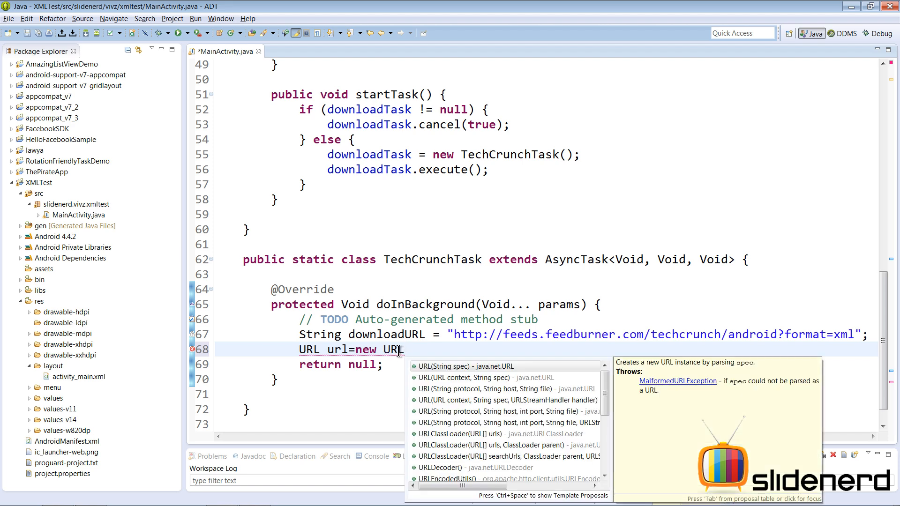
pyautogui.click(465, 366)
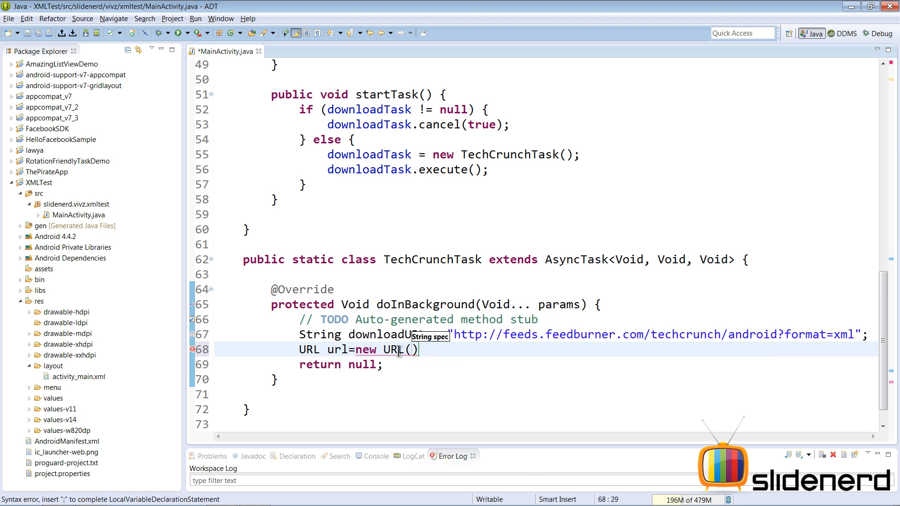
pyautogui.write('downloadURL);')
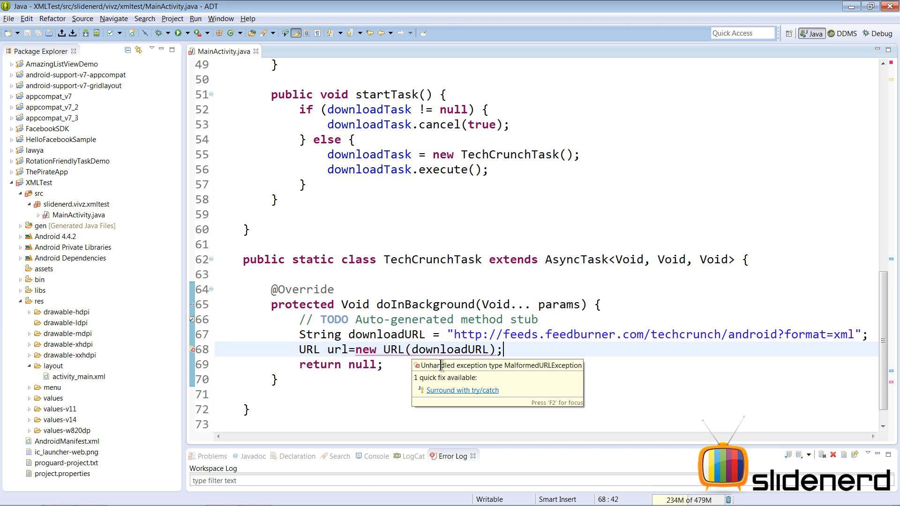
# - Surround the URL line with try/catch on Exception, logging L.m(e + "") in the catch
pyautogui.click(461, 390)
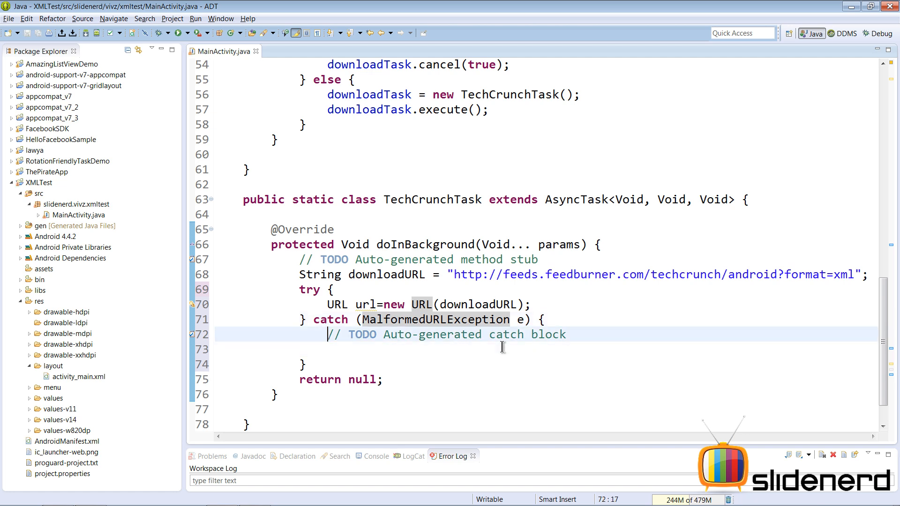
pyautogui.doubleClick(383, 320)
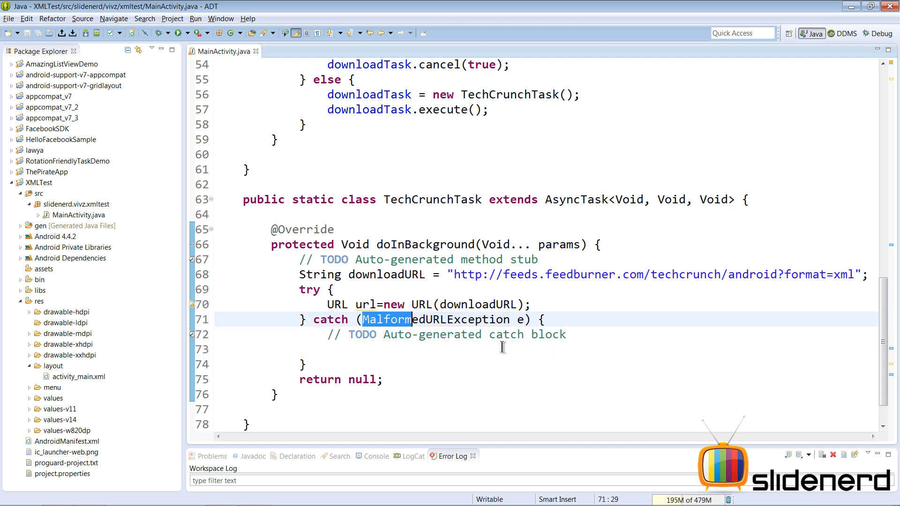
pyautogui.write('Exception')
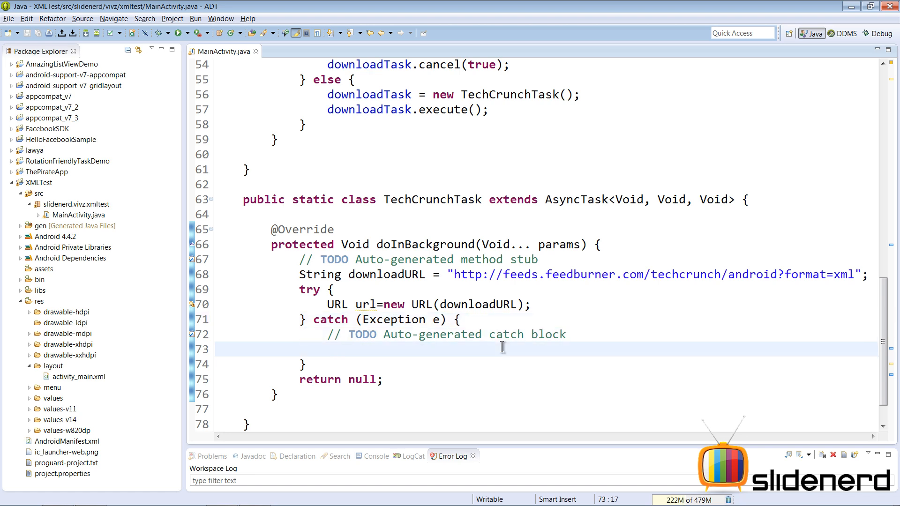
pyautogui.click(327, 348)
pyautogui.write('L')
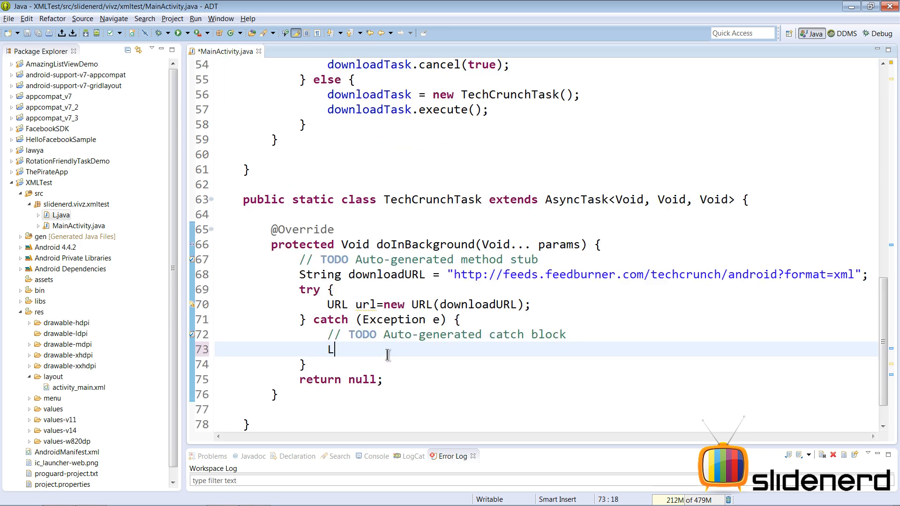
pyautogui.write('.m(e);')
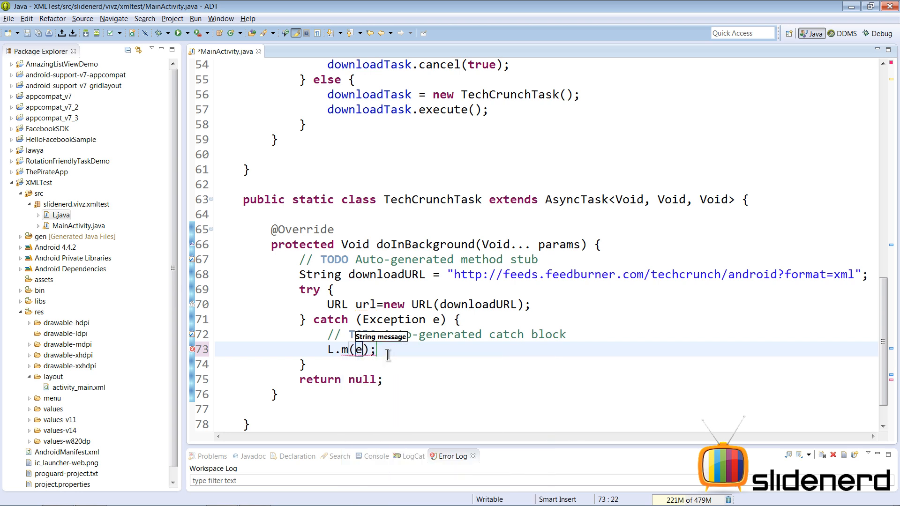
pyautogui.write('+ ""')
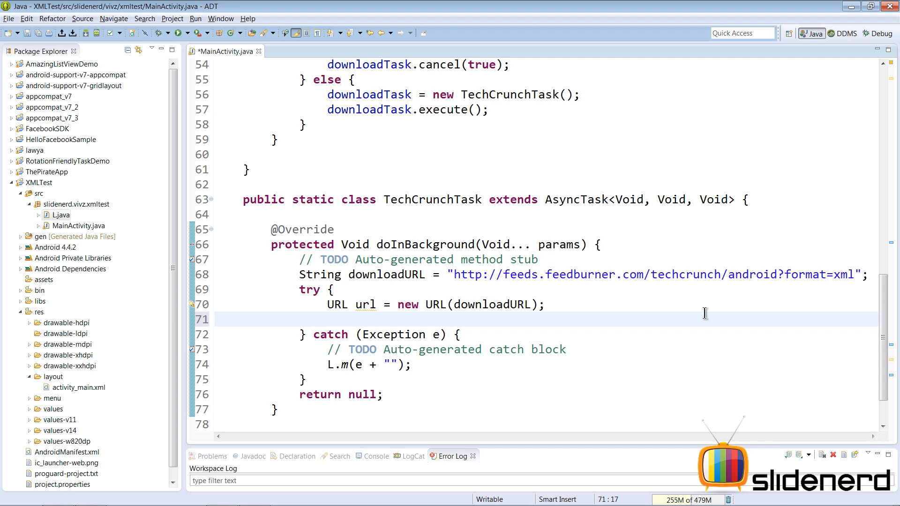
# - Open an HttpURLConnection from url, set method GET, and store getInputStream() in inputStream
pyautogui.write('url.openConnection();')
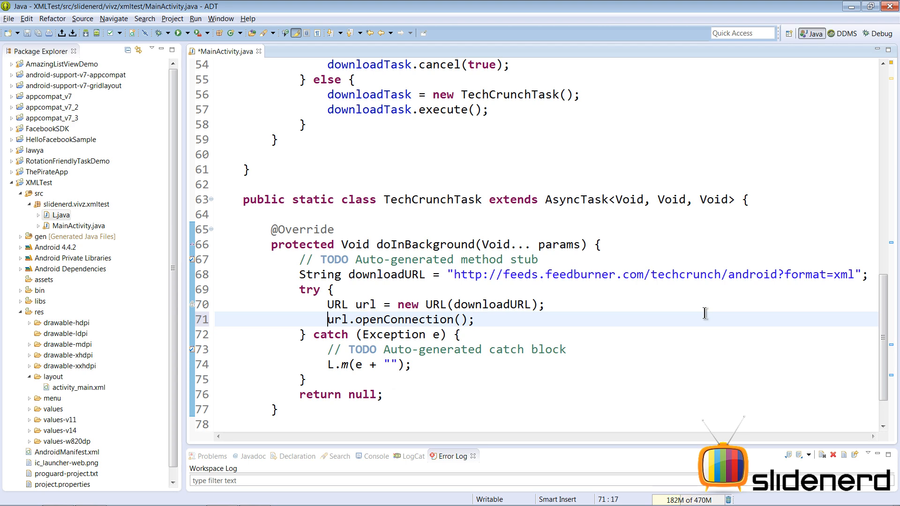
pyautogui.write('HttpUr')
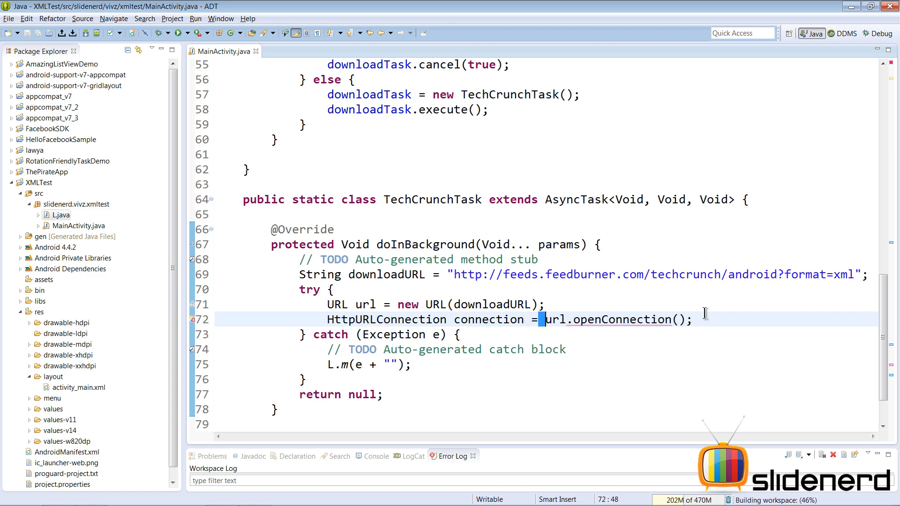
pyautogui.write('(HttpURLConnection)')
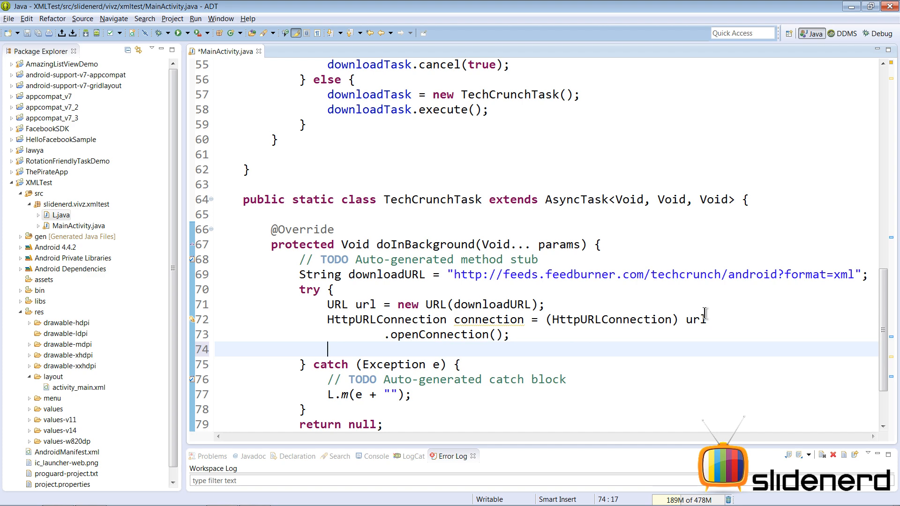
pyautogui.write('connection.se')
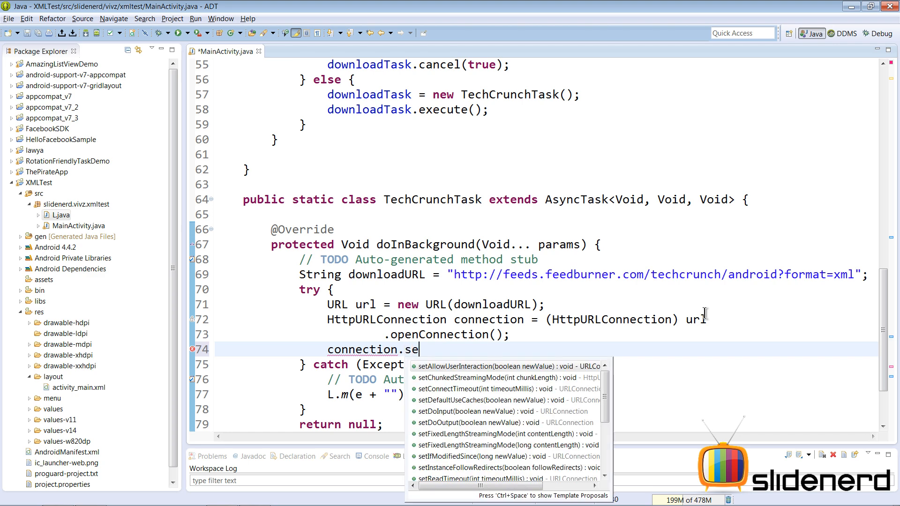
pyautogui.write('RequestMethod("GET");')
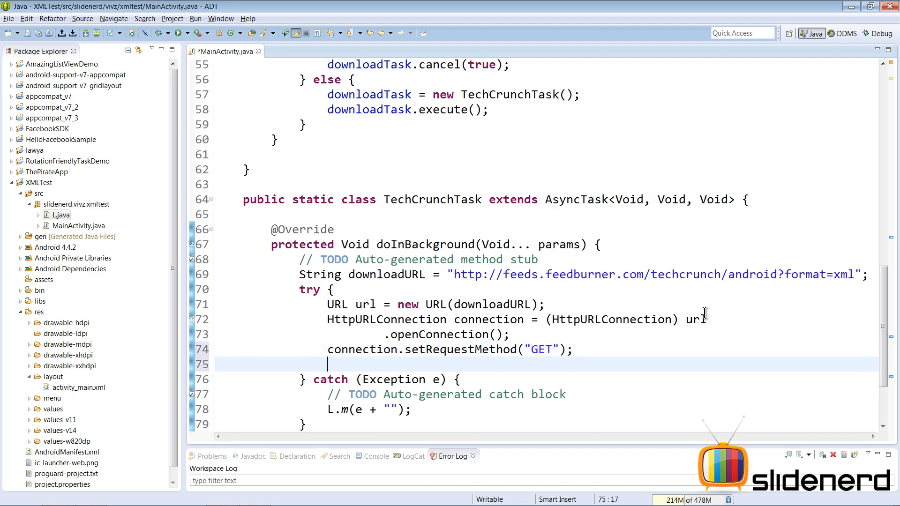
pyautogui.write('connection.')
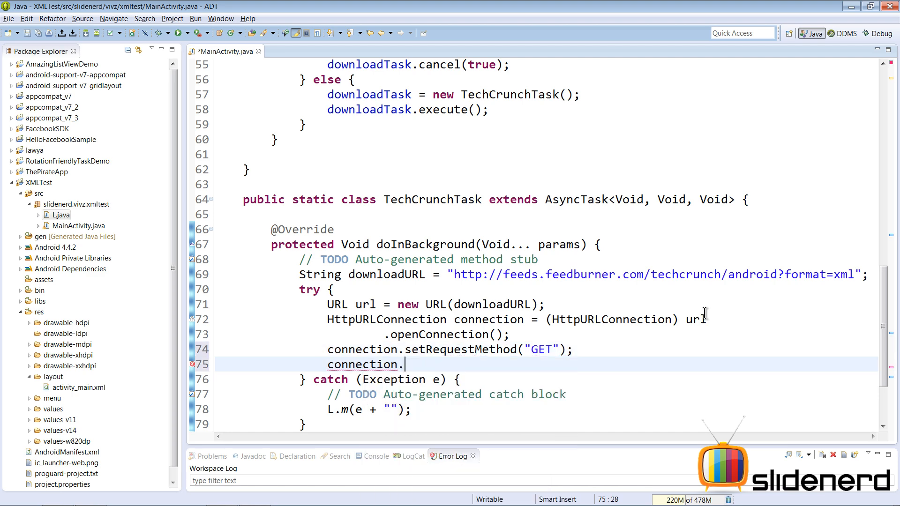
pyautogui.write('getInputStream();')
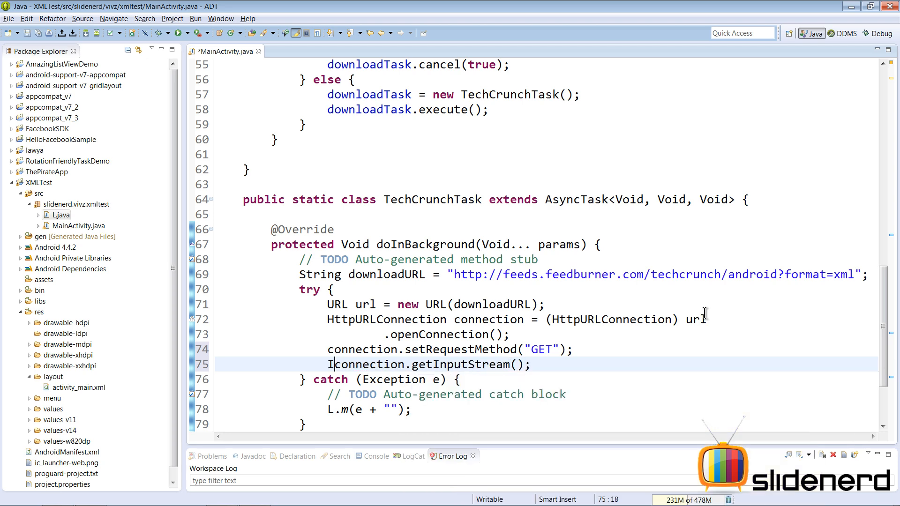
pyautogui.write('InputStream inputStream =')
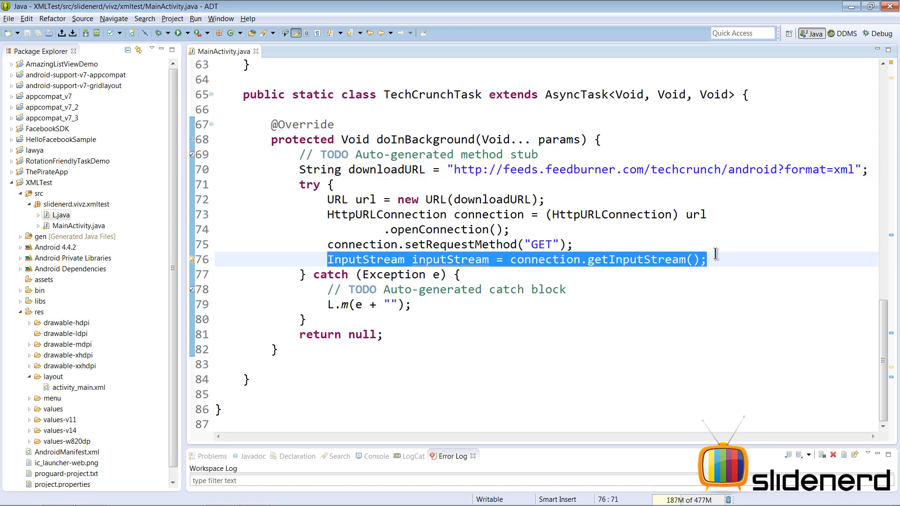
# - Create a new public void processXML() method after doInBackground
pyautogui.click(292, 364)
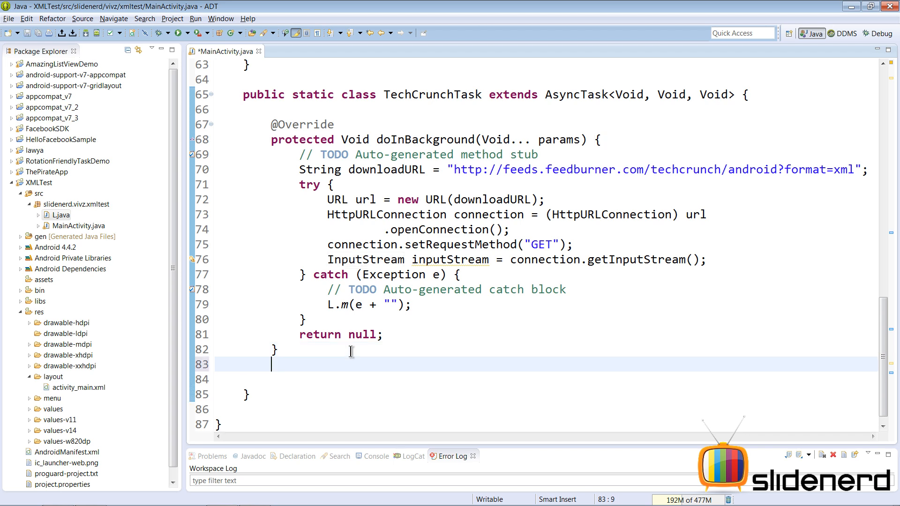
pyautogui.write('public void')
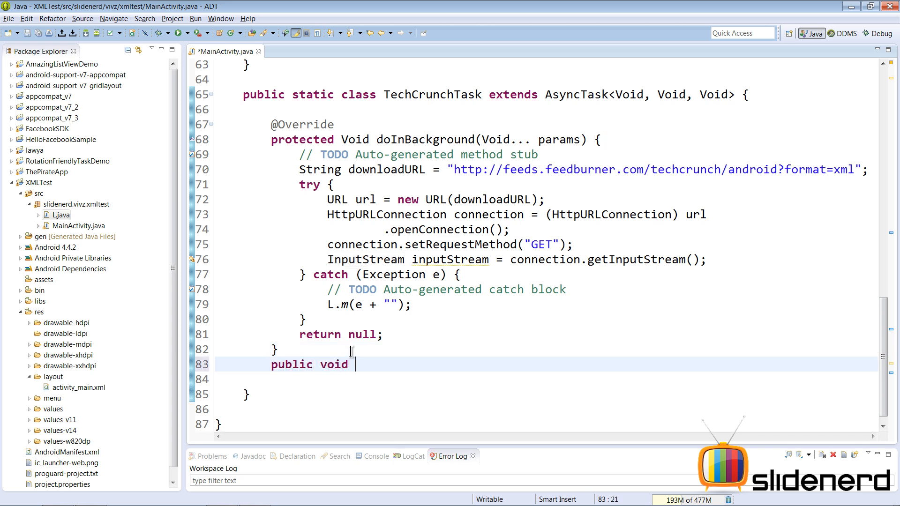
pyautogui.write('processXML')
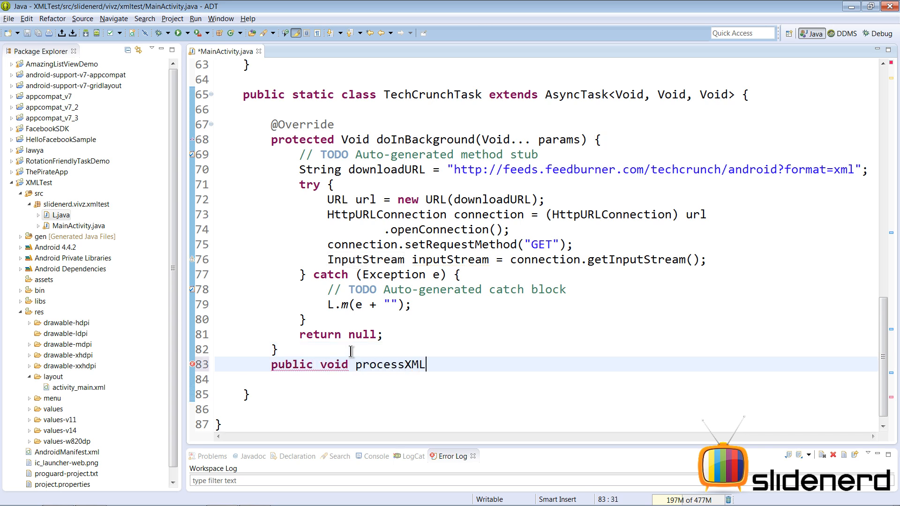
pyautogui.write('() {')
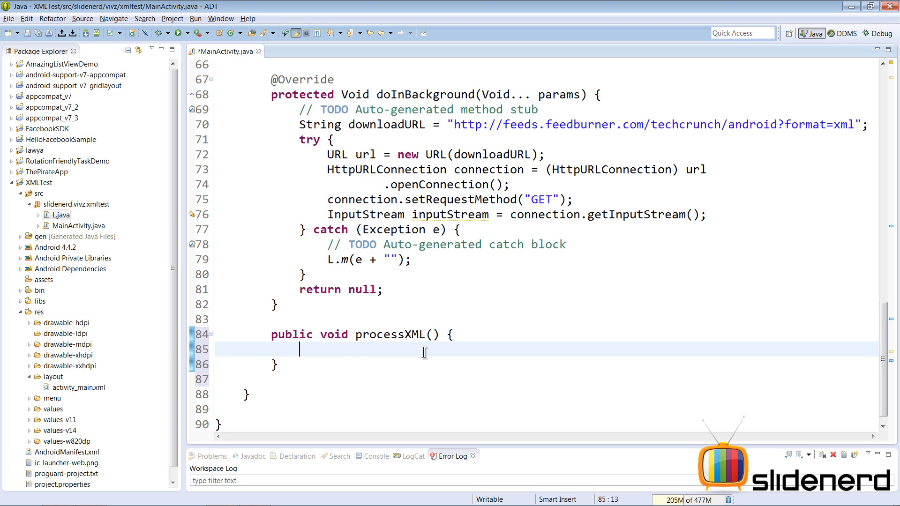
# - Create documentBuilderFactory and documentBuilder in processXML, and declare throws Exception
pyautogui.write('DocumentBuilderFactory')
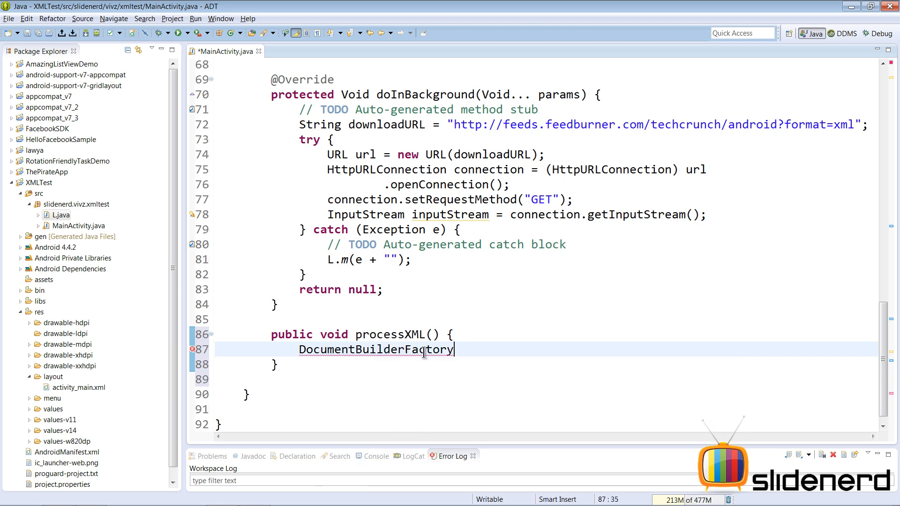
pyautogui.write('documentBuilderFactory')
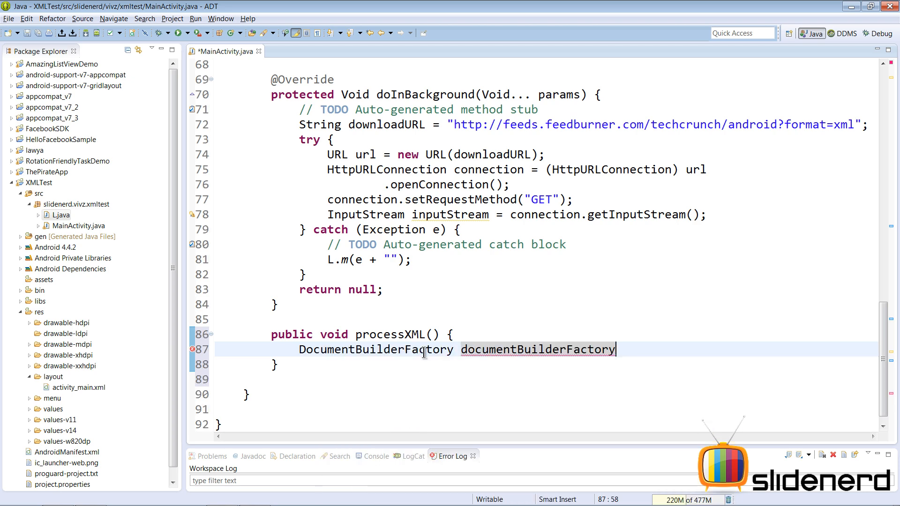
pyautogui.write('=Doc')
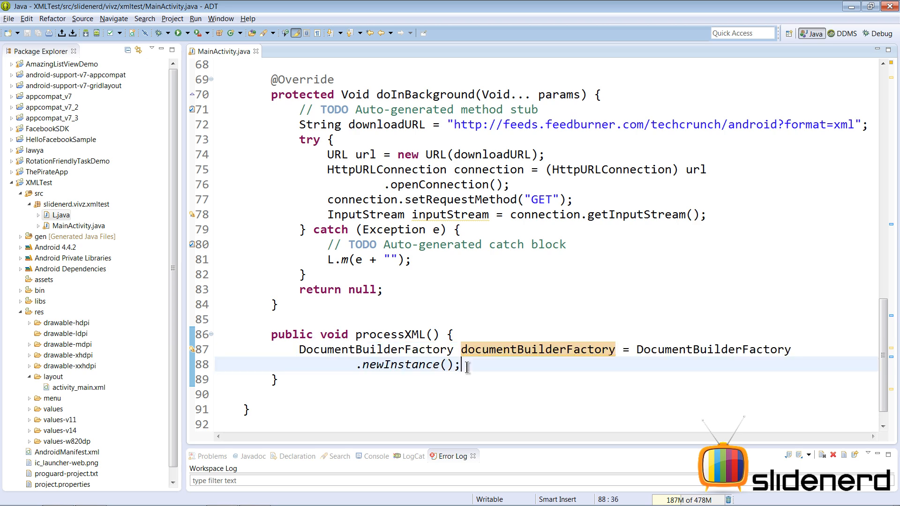
pyautogui.write('doc')
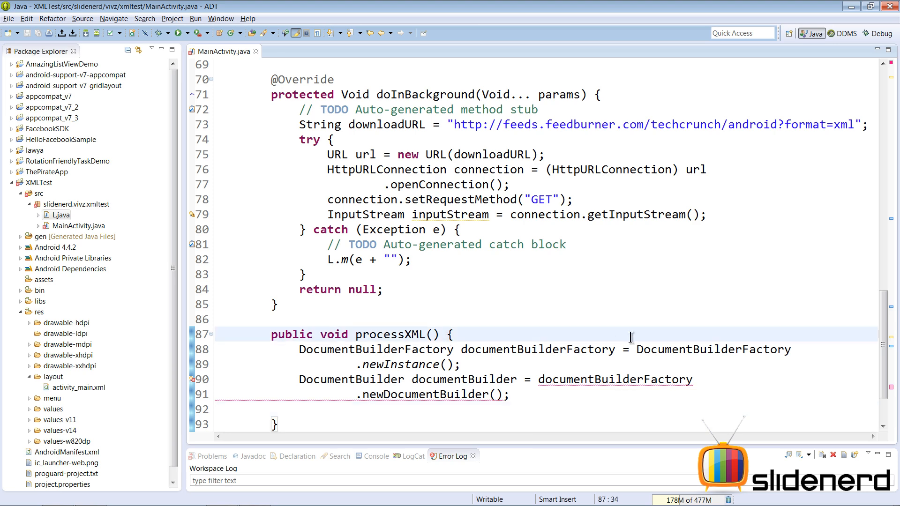
pyautogui.write('throws Exception')
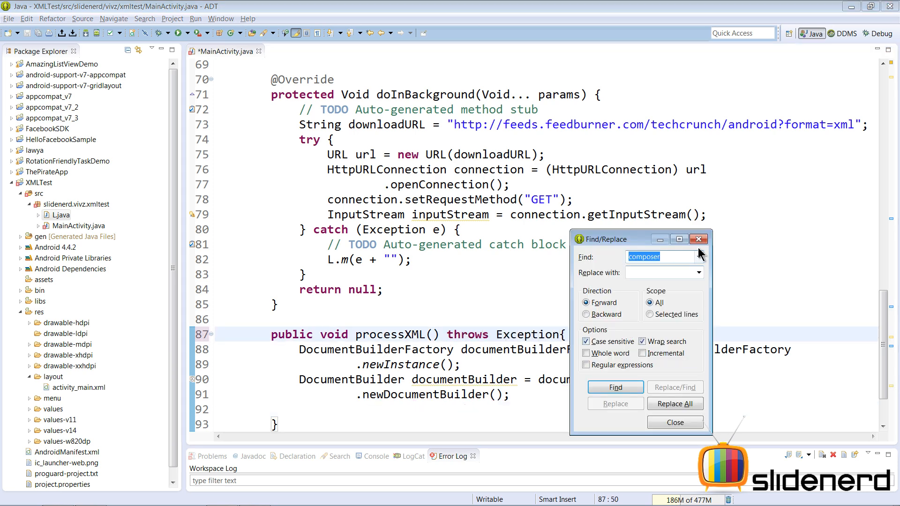
# - Close Find/Replace, give processXML an InputStream parameter, and parse it into Document xmlDocument
pyautogui.click(674, 422)
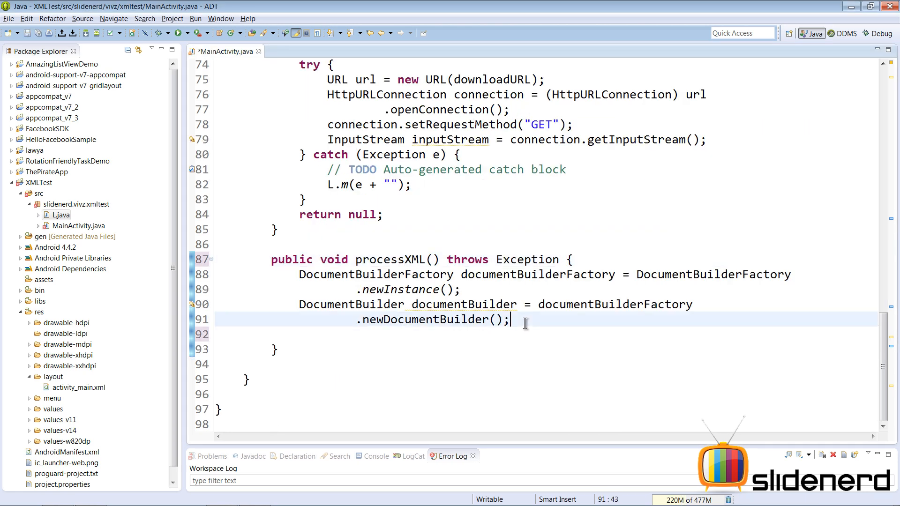
pyautogui.write('documentBuilder.')
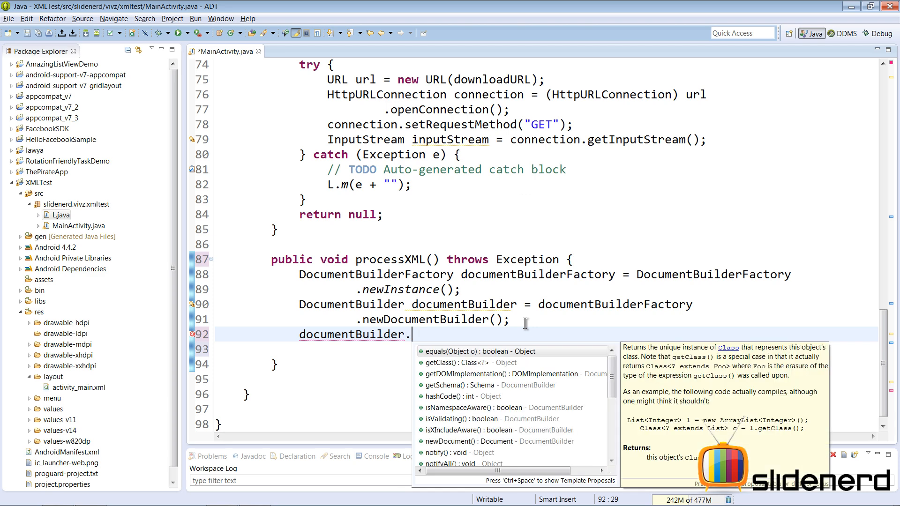
pyautogui.write('par')
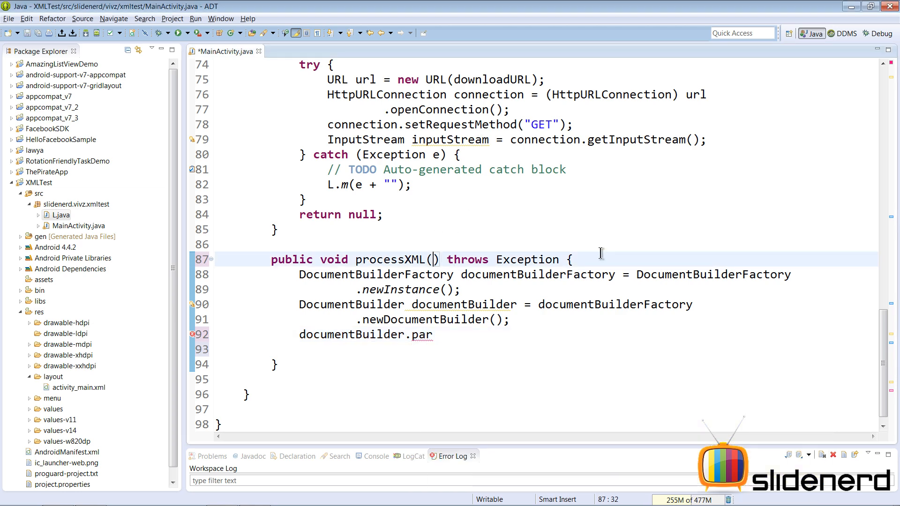
pyautogui.write('InputStream inputStream')
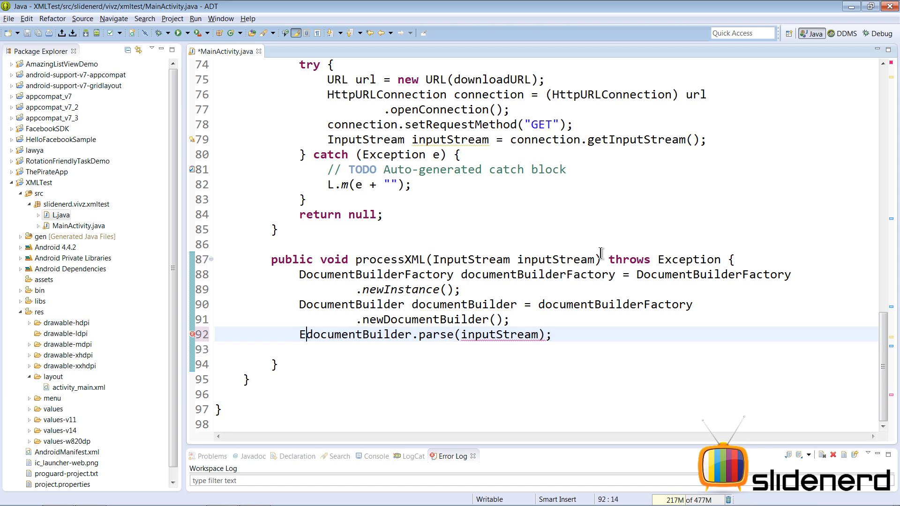
pyautogui.write('ocument')
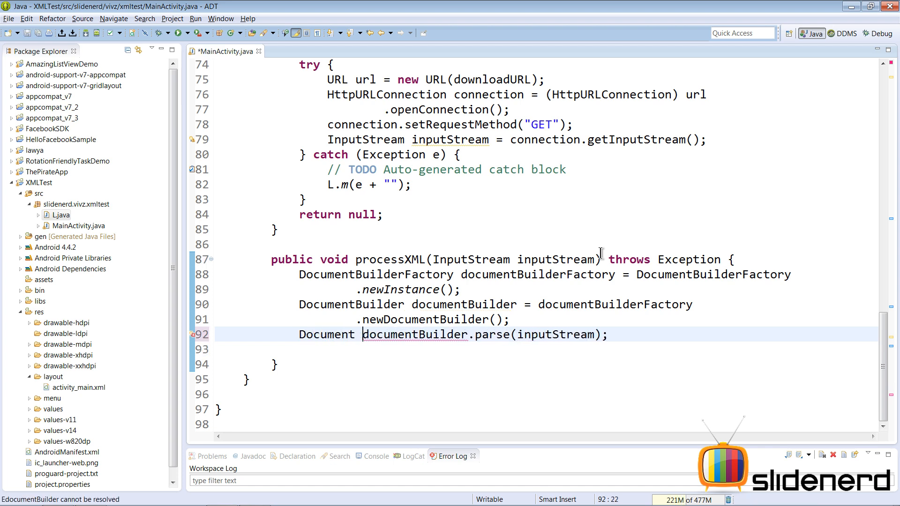
pyautogui.write('xmlDocument')
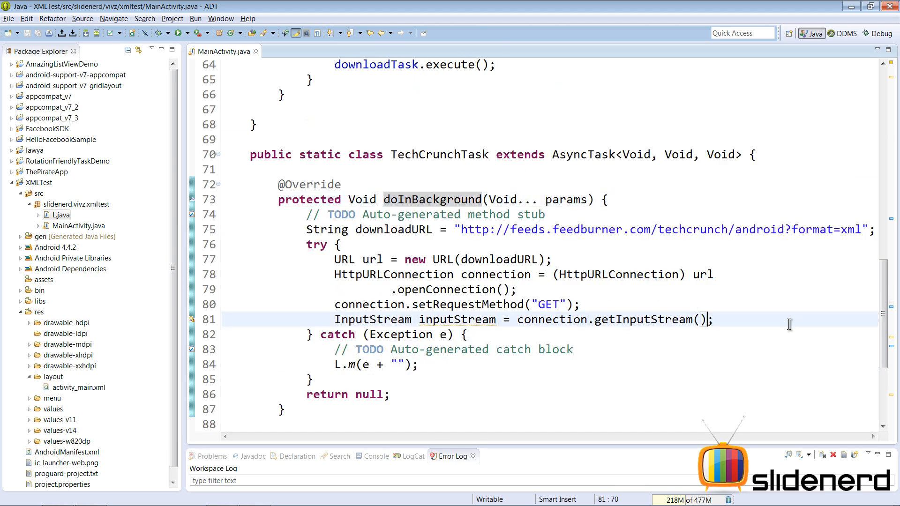
# - Call processXML(inputStream) in doInBackground and save MainActivity.java
pyautogui.write('prox')
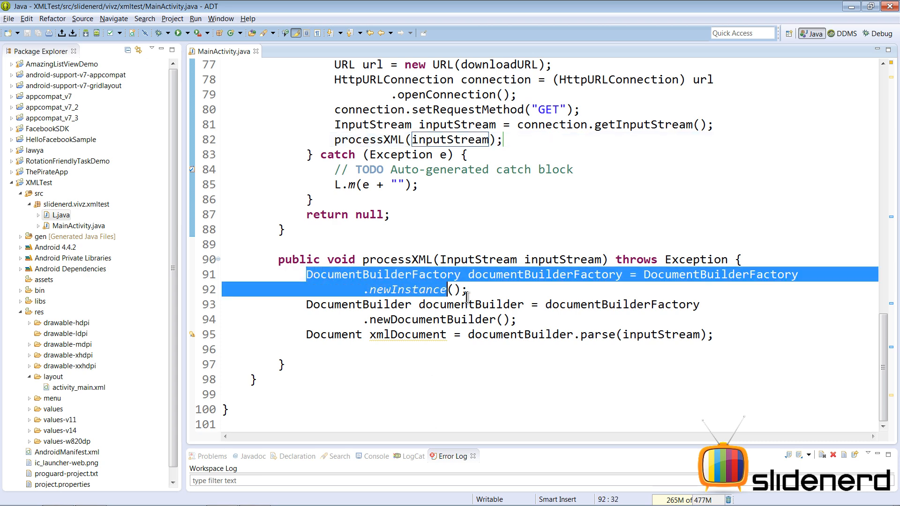
pyautogui.click(570, 334)
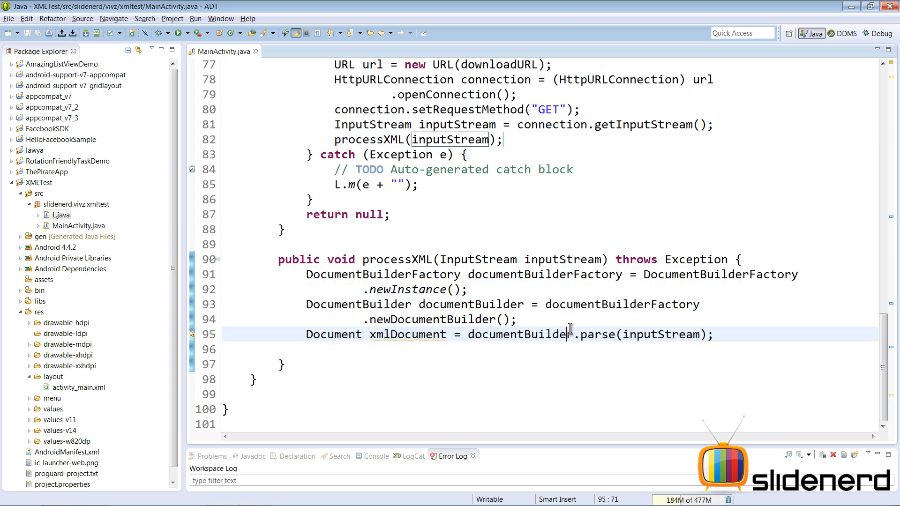
pyautogui.moveTo(569, 334); pyautogui.dragTo(713, 335)
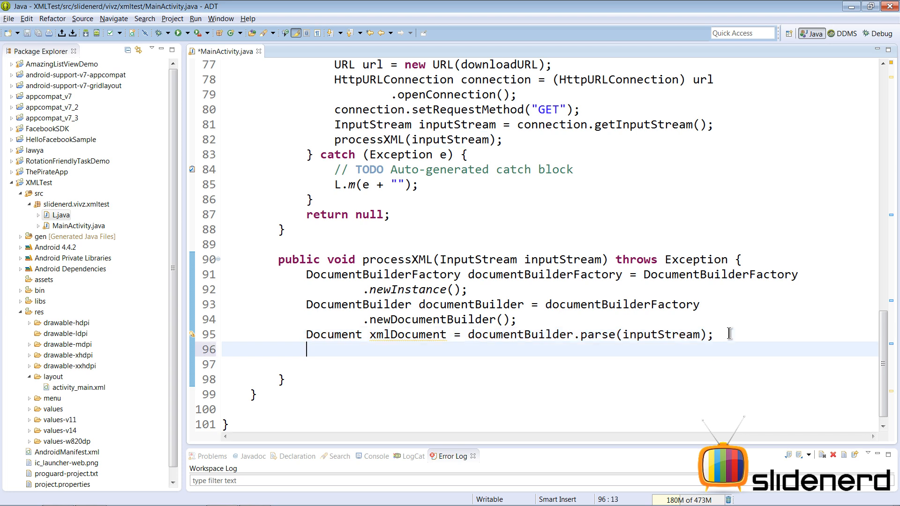
pyautogui.press('ctrl+s')
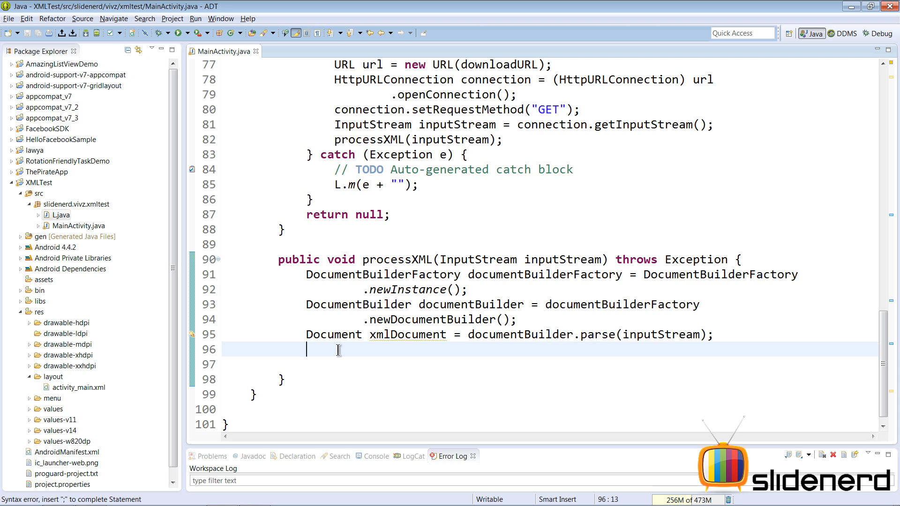
# - Assign xmlDocument.getDocumentElement() to an Element root variable
pyautogui.write('xm')
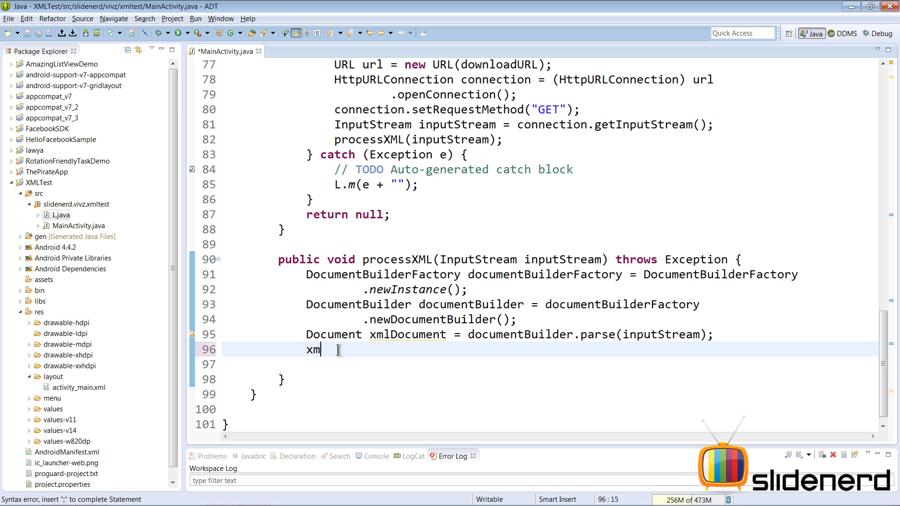
pyautogui.write('lDocument.')
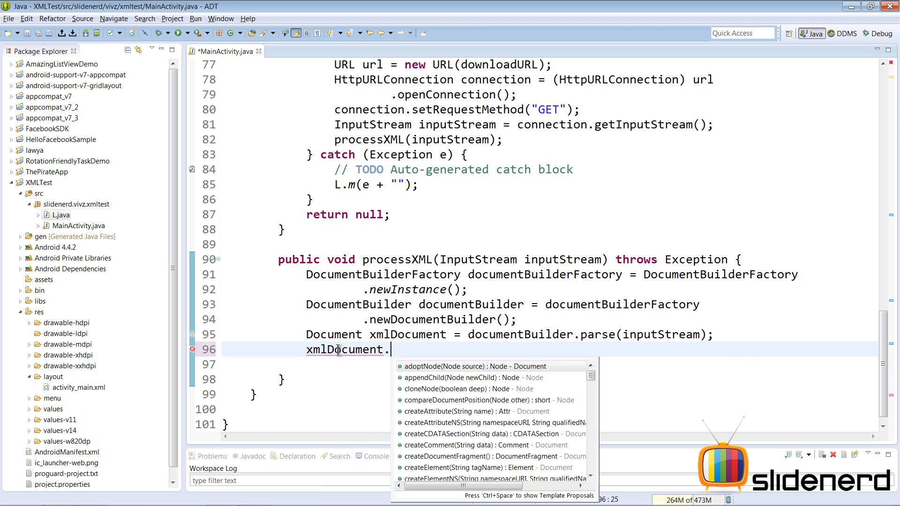
pyautogui.write('getDocumentElement();')
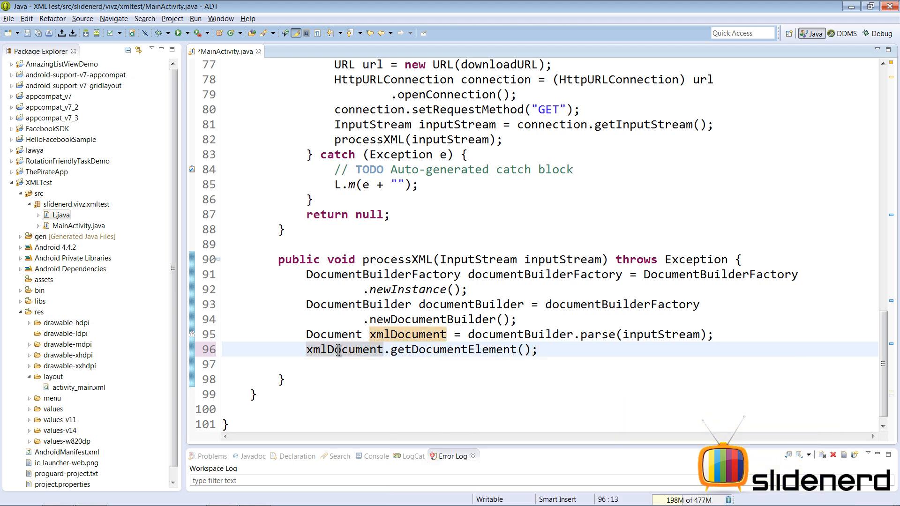
pyautogui.write('Element roo')
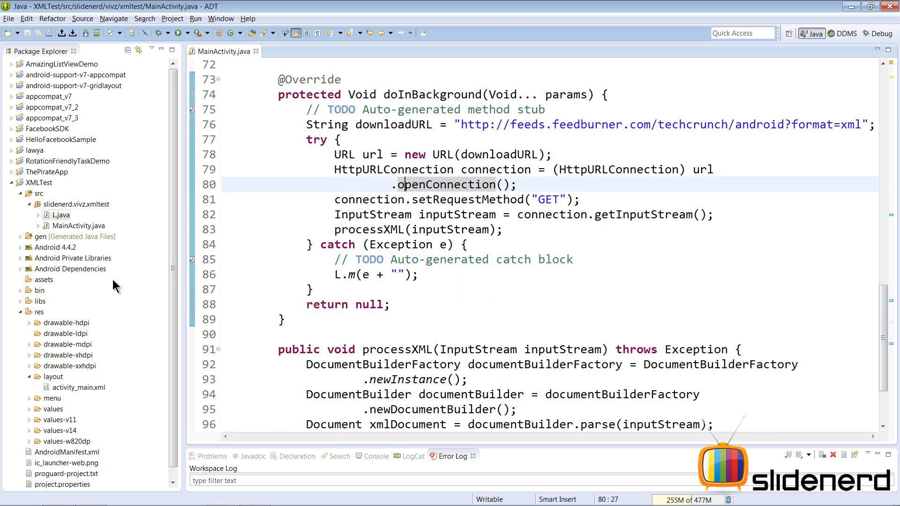
# - Add <uses-permission android:name="android.permission.INTERNET" /> in the AndroidManifest.xml source
pyautogui.doubleClick(65, 451)
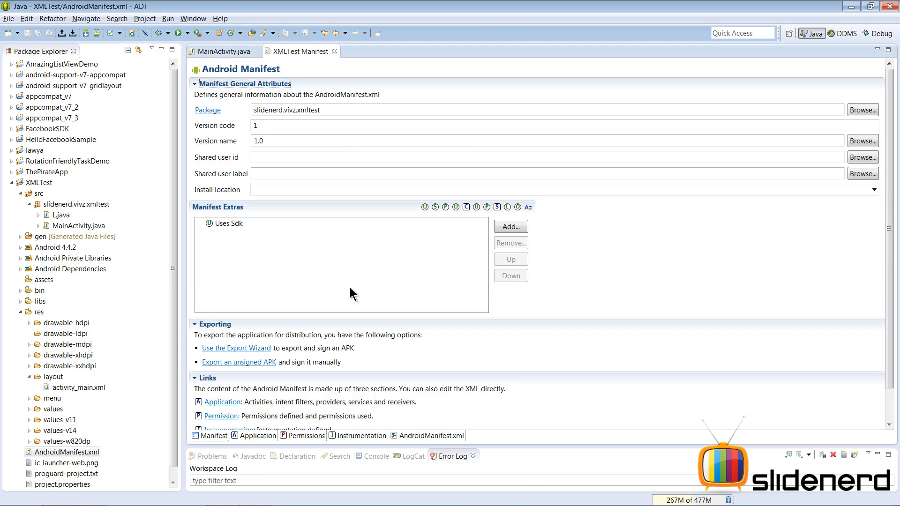
pyautogui.click(431, 435)
pyautogui.write('<')
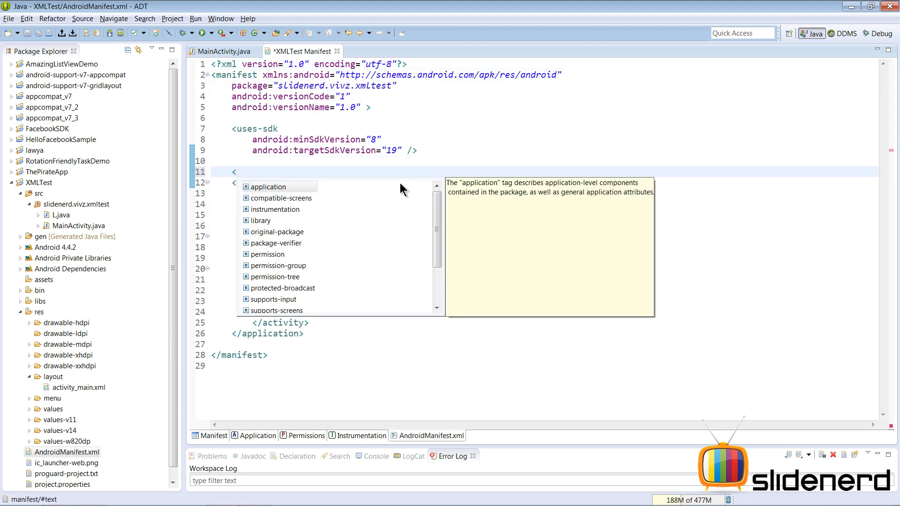
pyautogui.write('uses-permission android:name="android."/>')
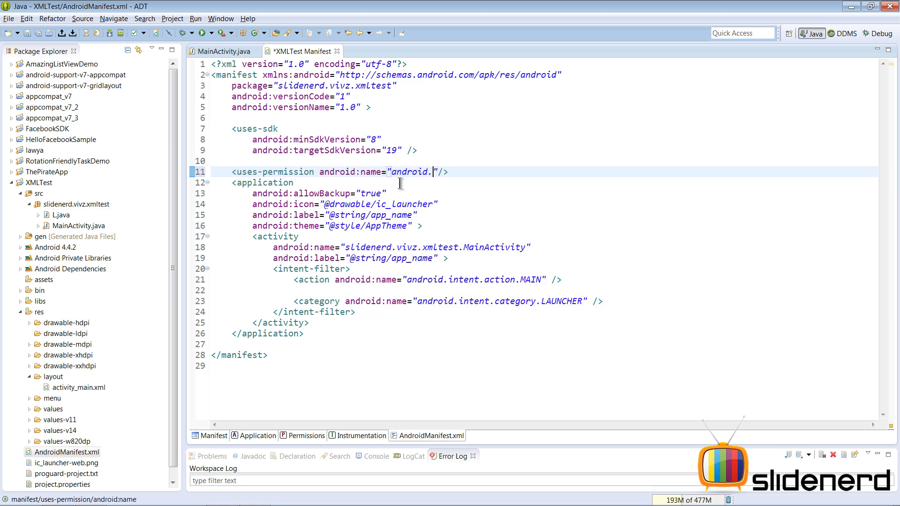
pyautogui.write('permission.INTERNET')
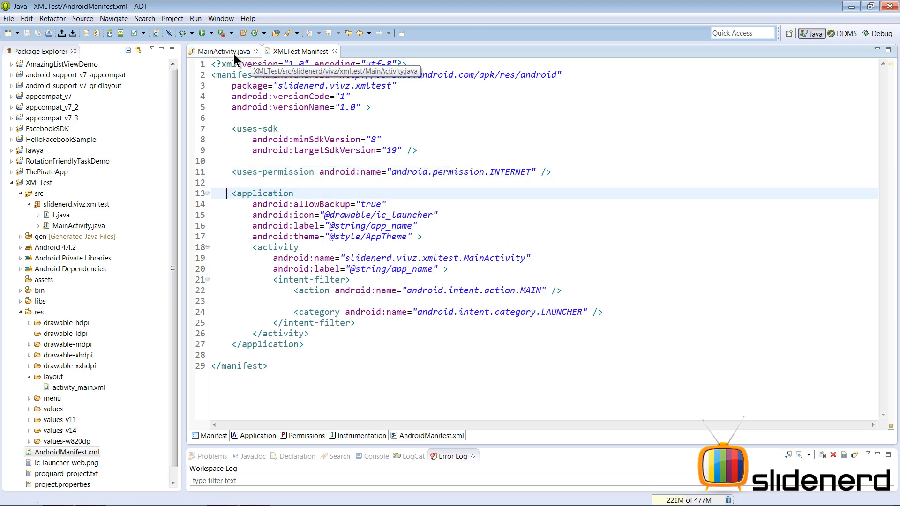
# - Scroll through MainActivity.java, highlighting PlaceholderFragment, TechCrunchTask and processXML code
pyautogui.click(221, 51)
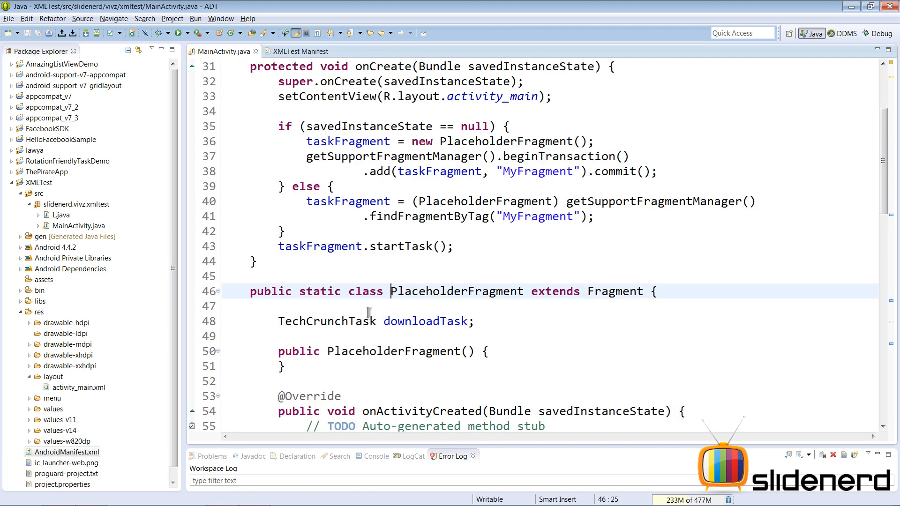
pyautogui.scroll(-3)
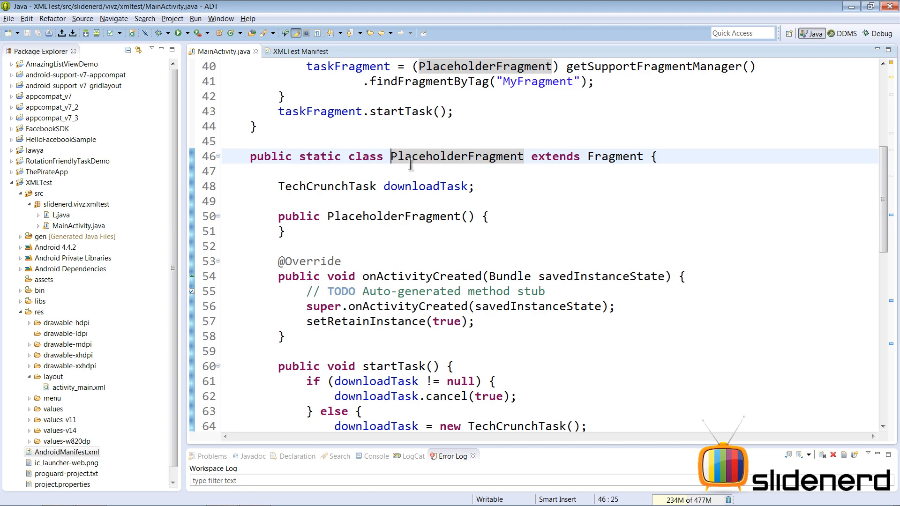
pyautogui.doubleClick(400, 231)
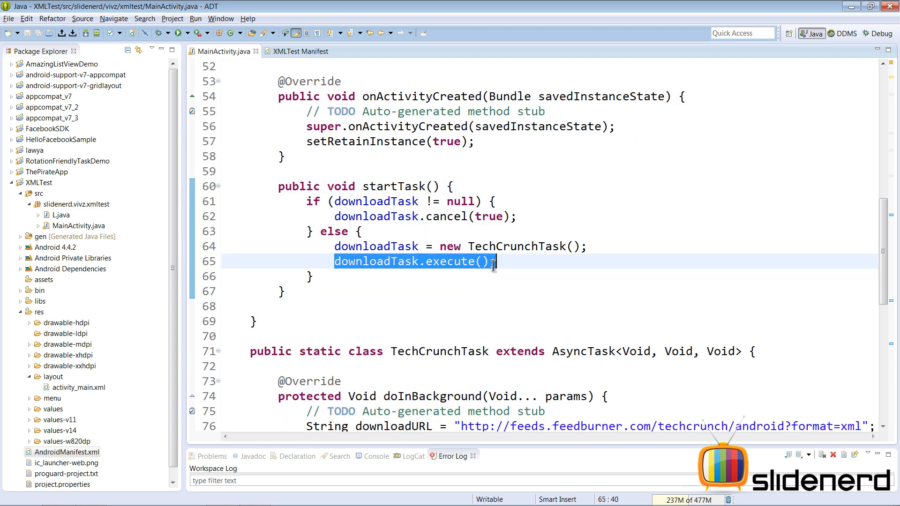
pyautogui.scroll(-3)
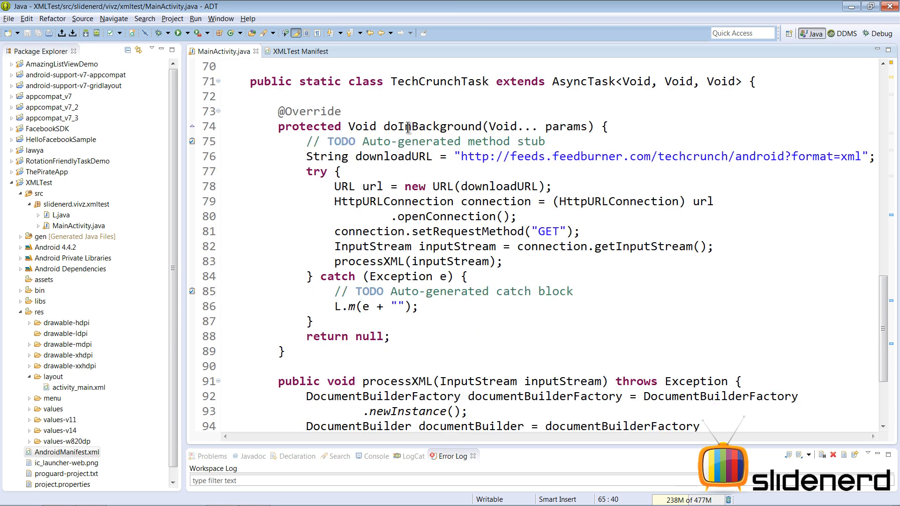
pyautogui.doubleClick(433, 126)
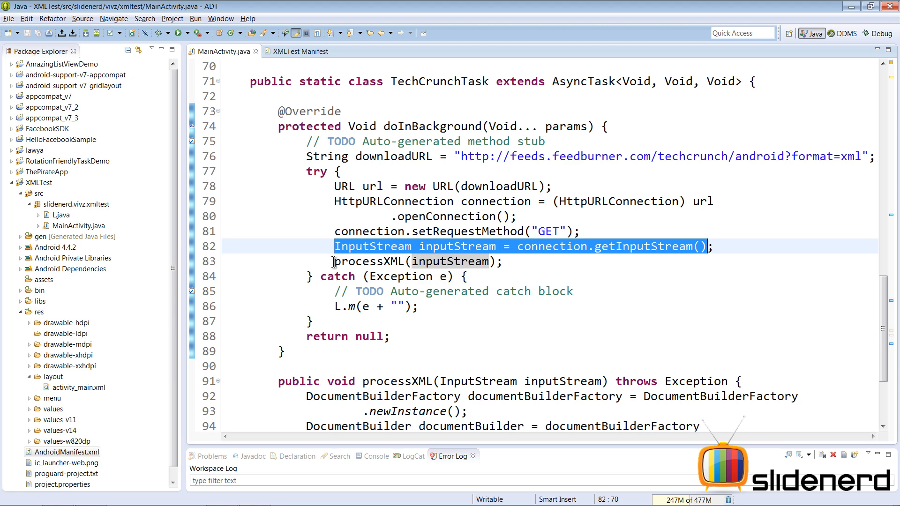
pyautogui.scroll(-3)
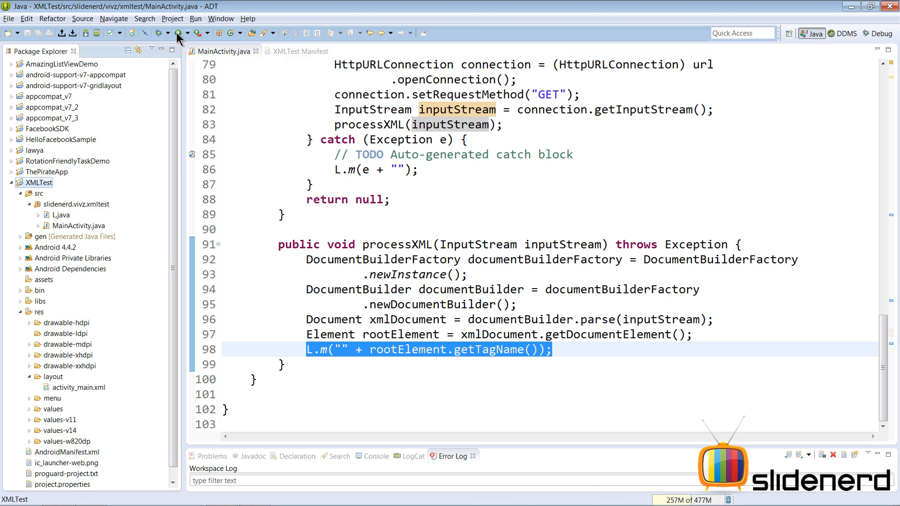
# - Run XMLTest as an Android Application and check LogCat for the VIVZ 'rss' entry
pyautogui.click(179, 33)
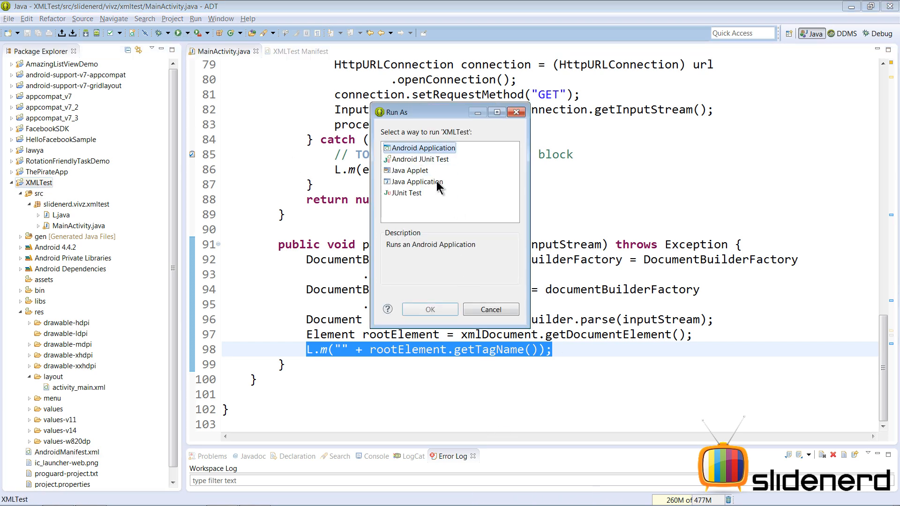
pyautogui.click(429, 309)
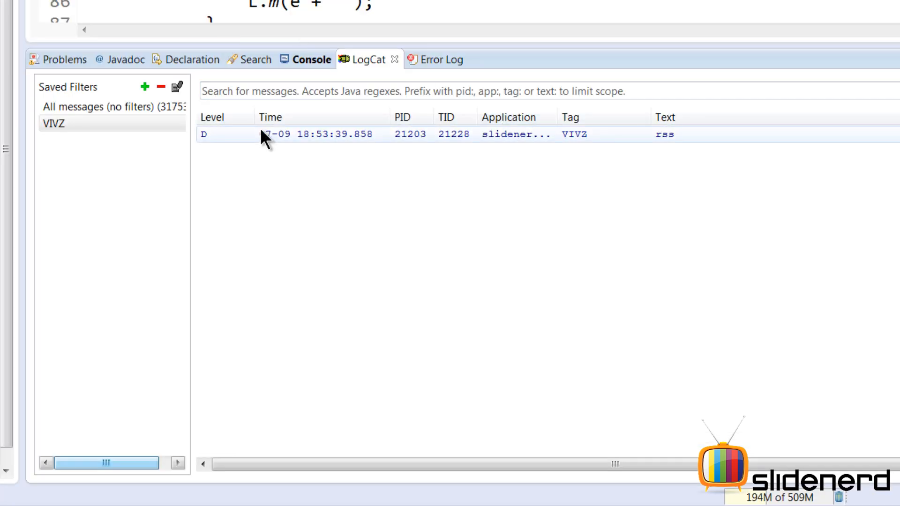
pyautogui.click(664, 134)
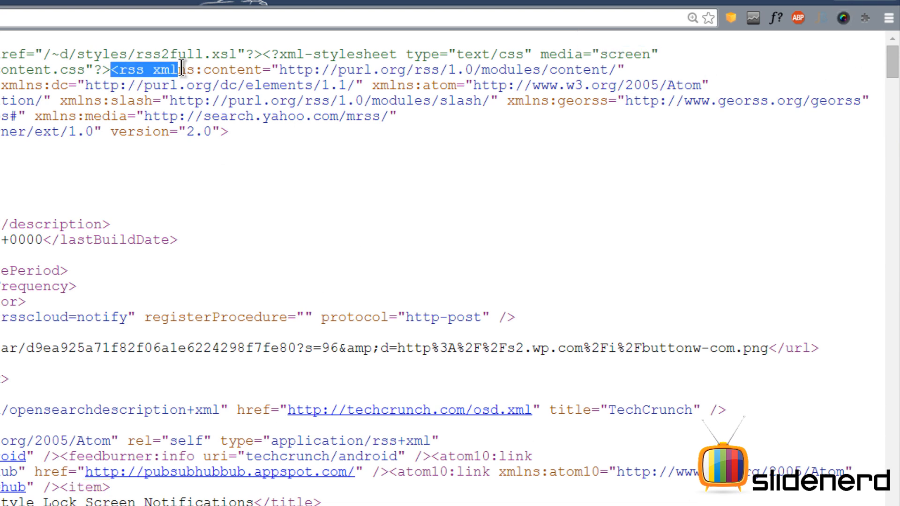
# - Highlight the opening <rss> tag with its attributes in Chrome's feed source
pyautogui.moveTo(183, 69); pyautogui.dragTo(629, 159)
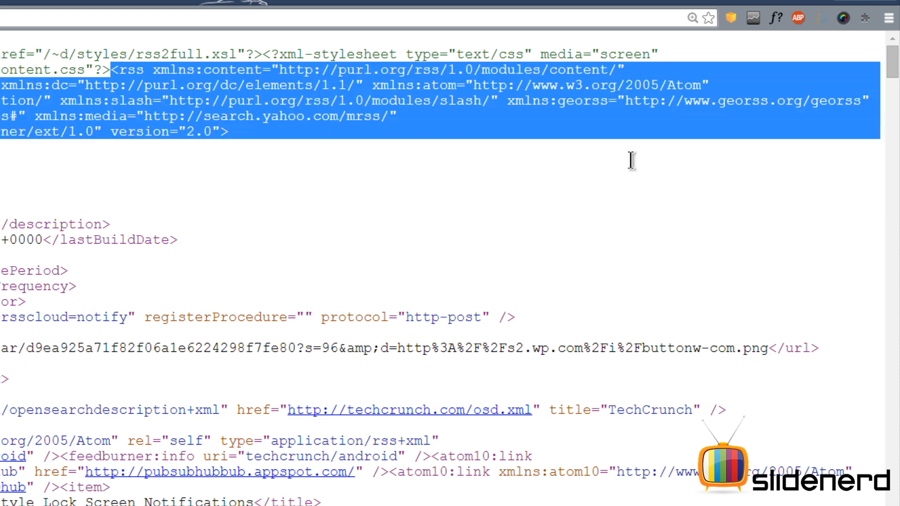